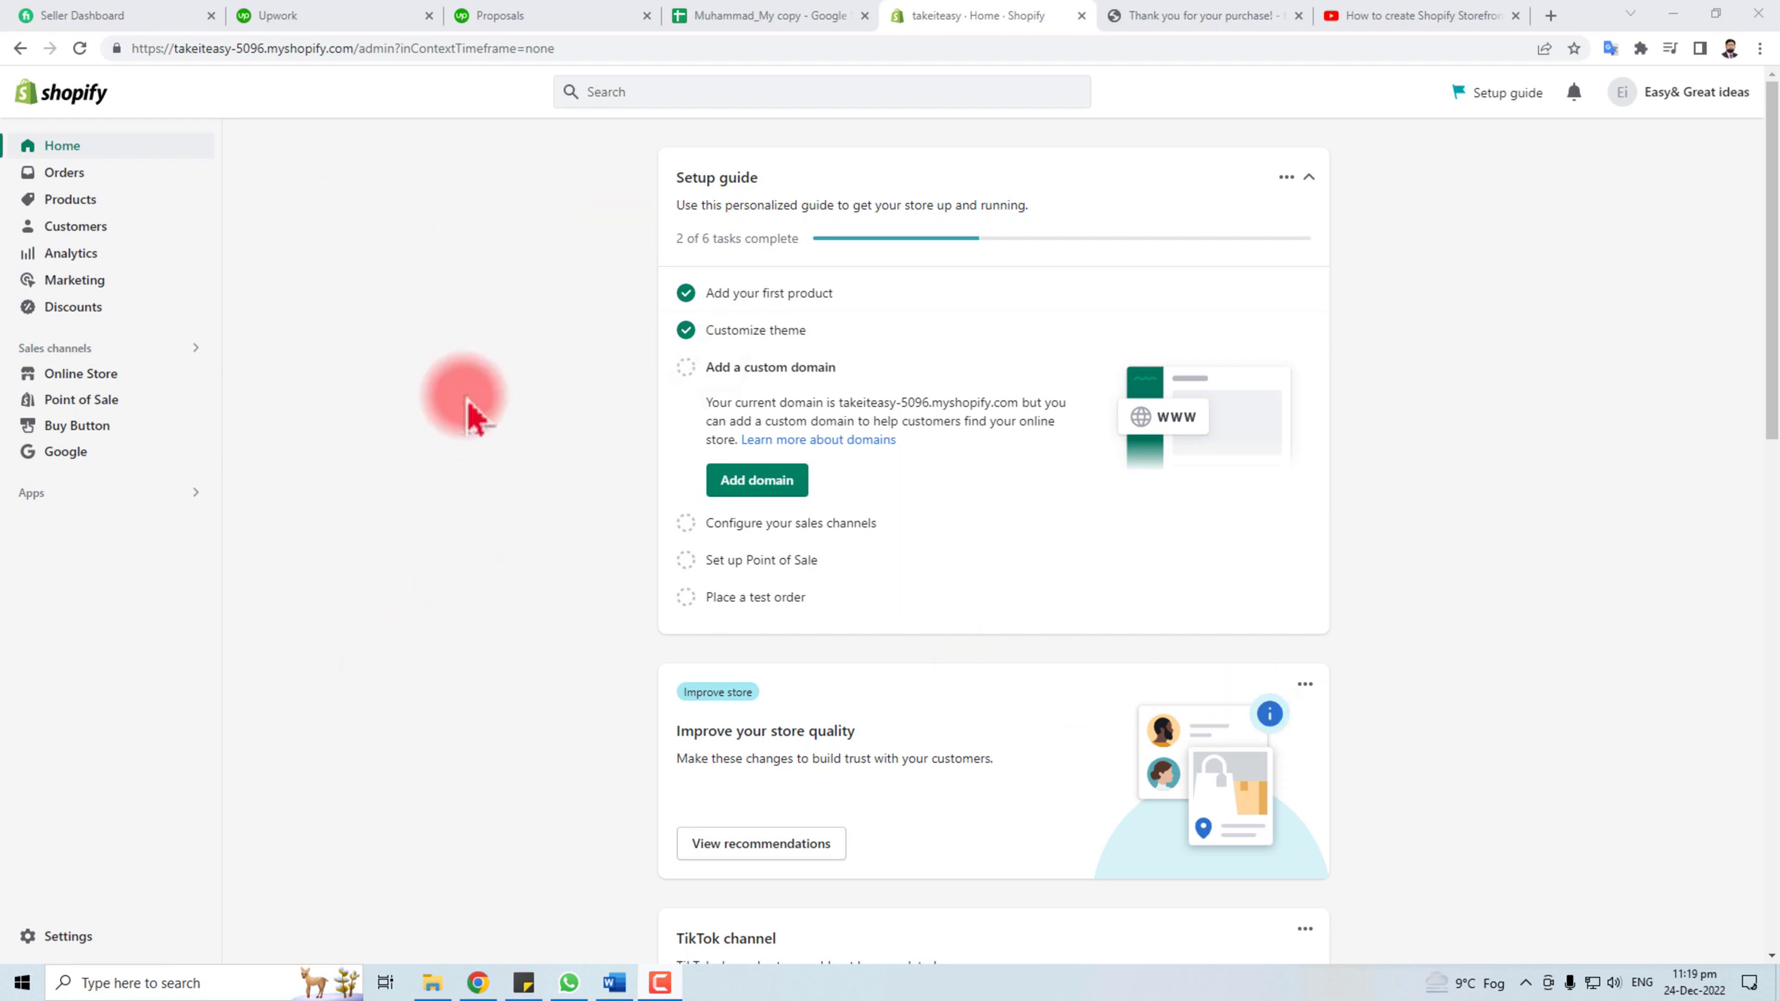
mouse_move(495, 349)
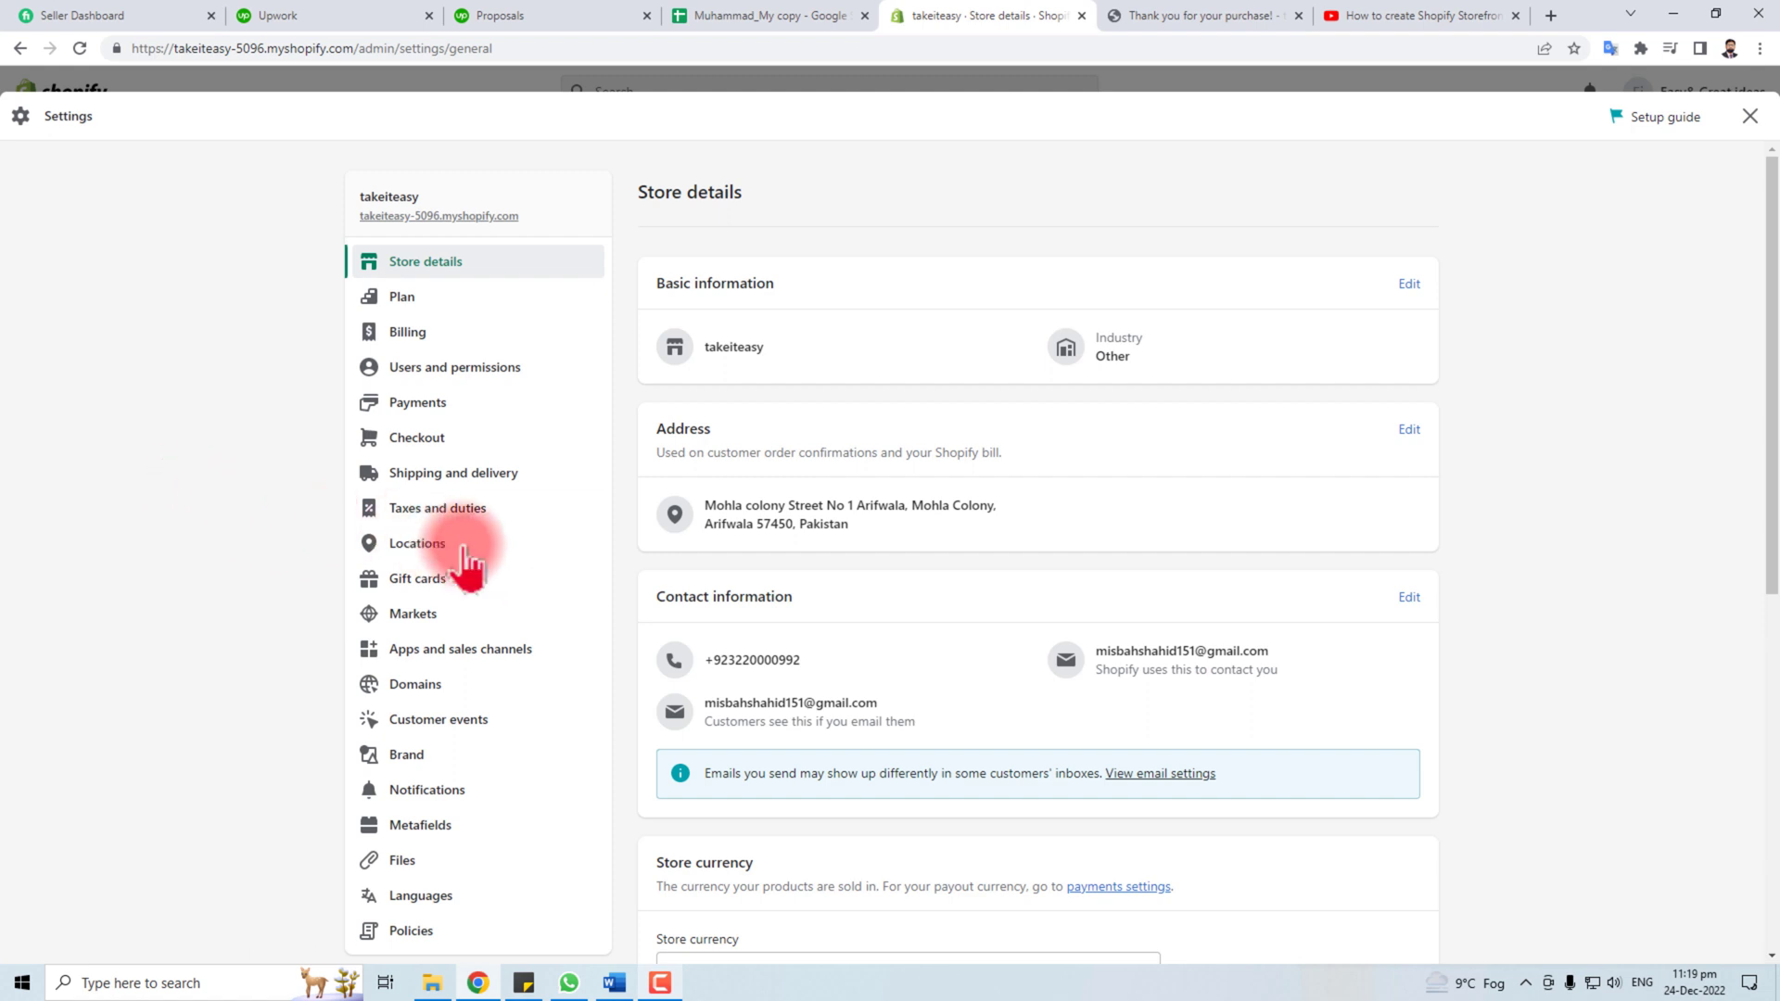
- Open the Apps and sales channels page from the Settings list
left_click(459, 649)
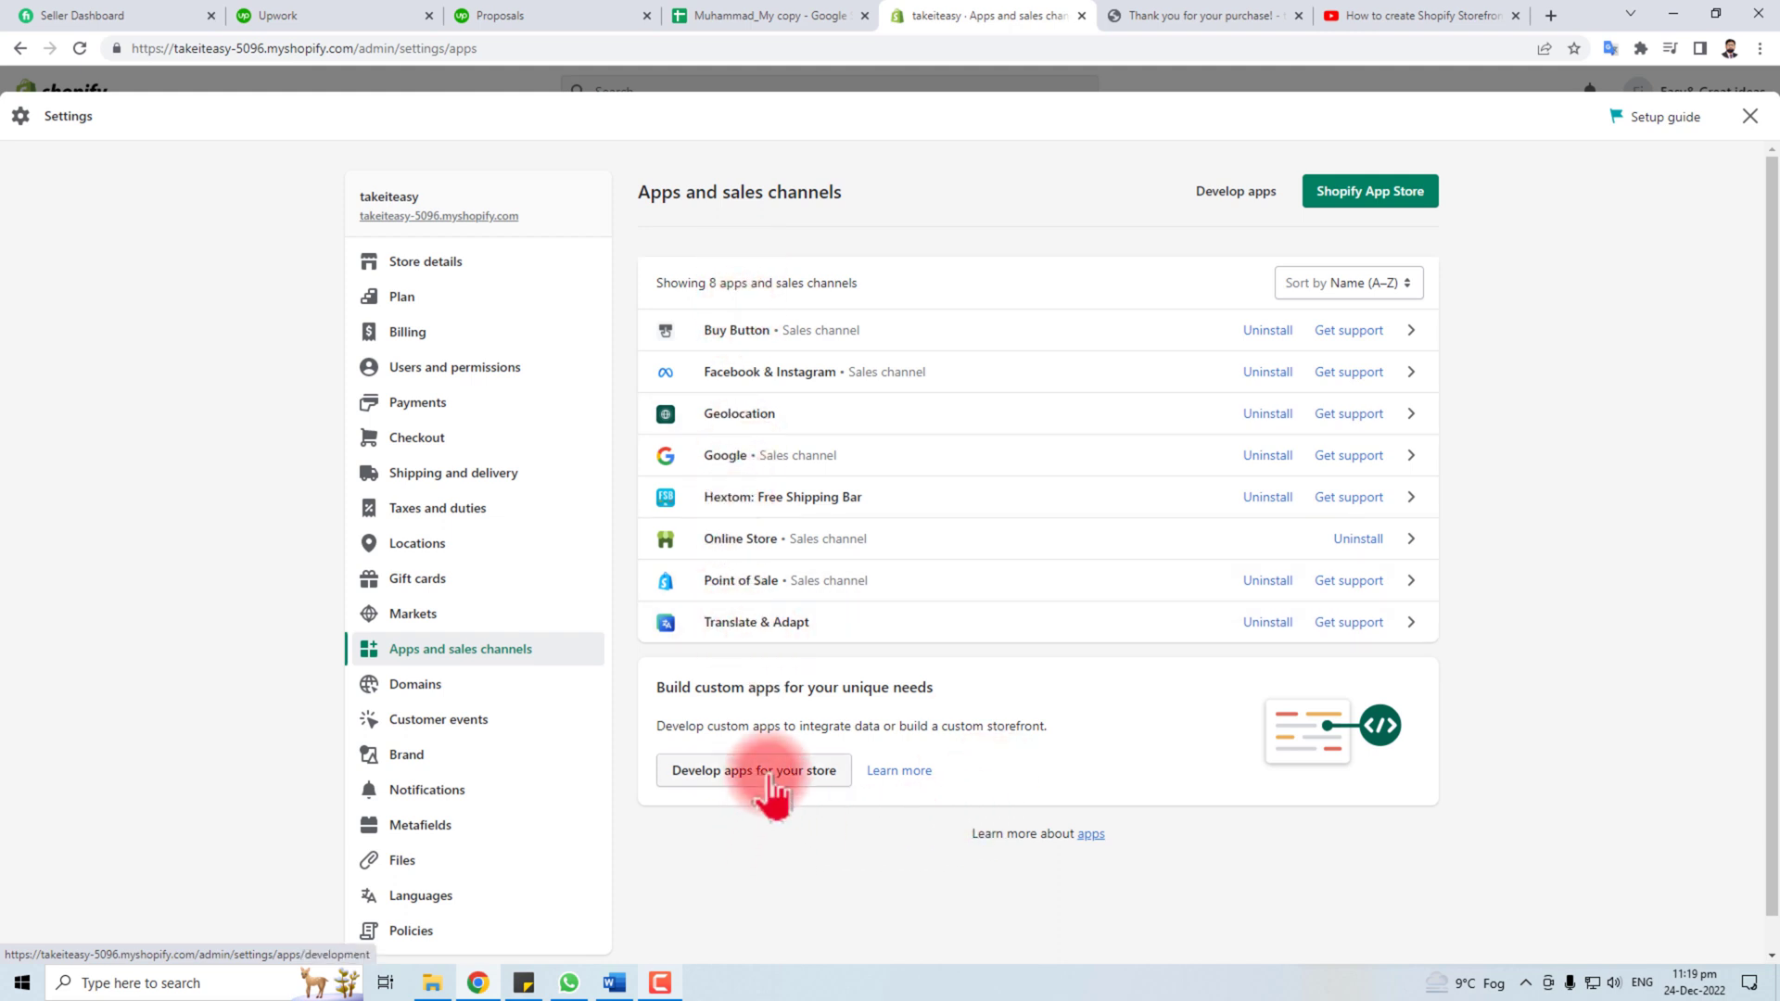
mouse_move(814, 803)
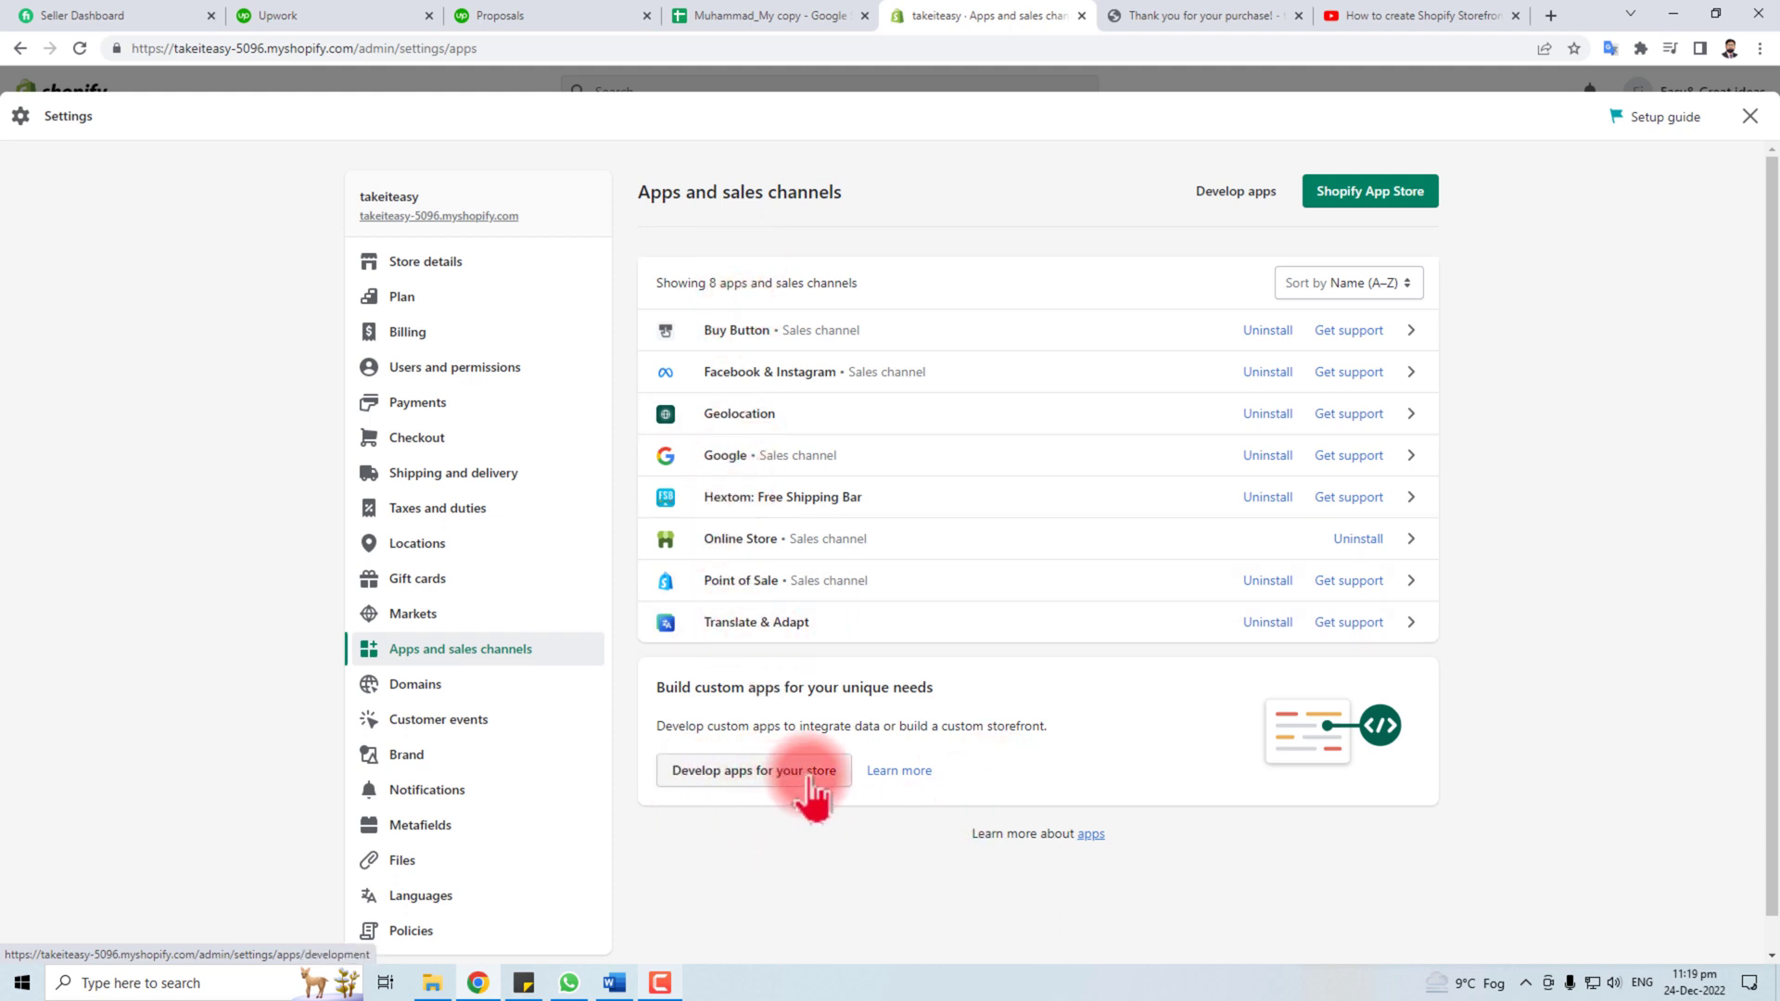
- Start a new custom app, name it 'Test App', and create it
left_click(754, 770)
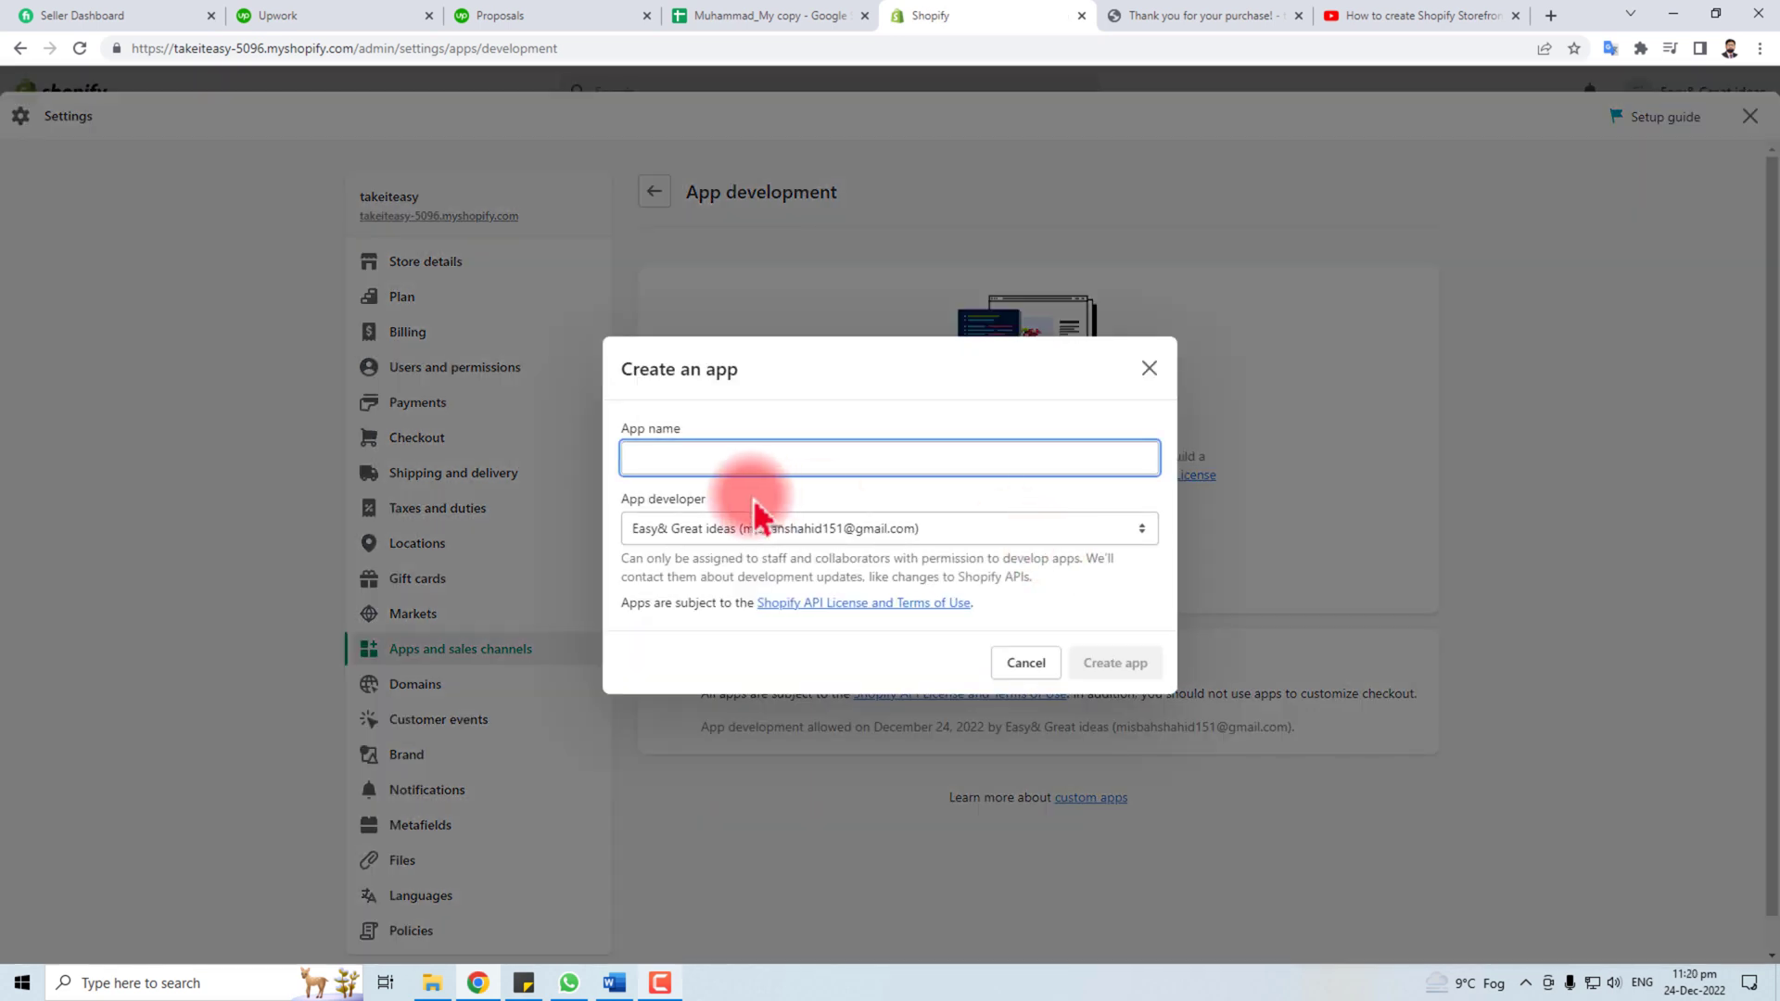
type("Test")
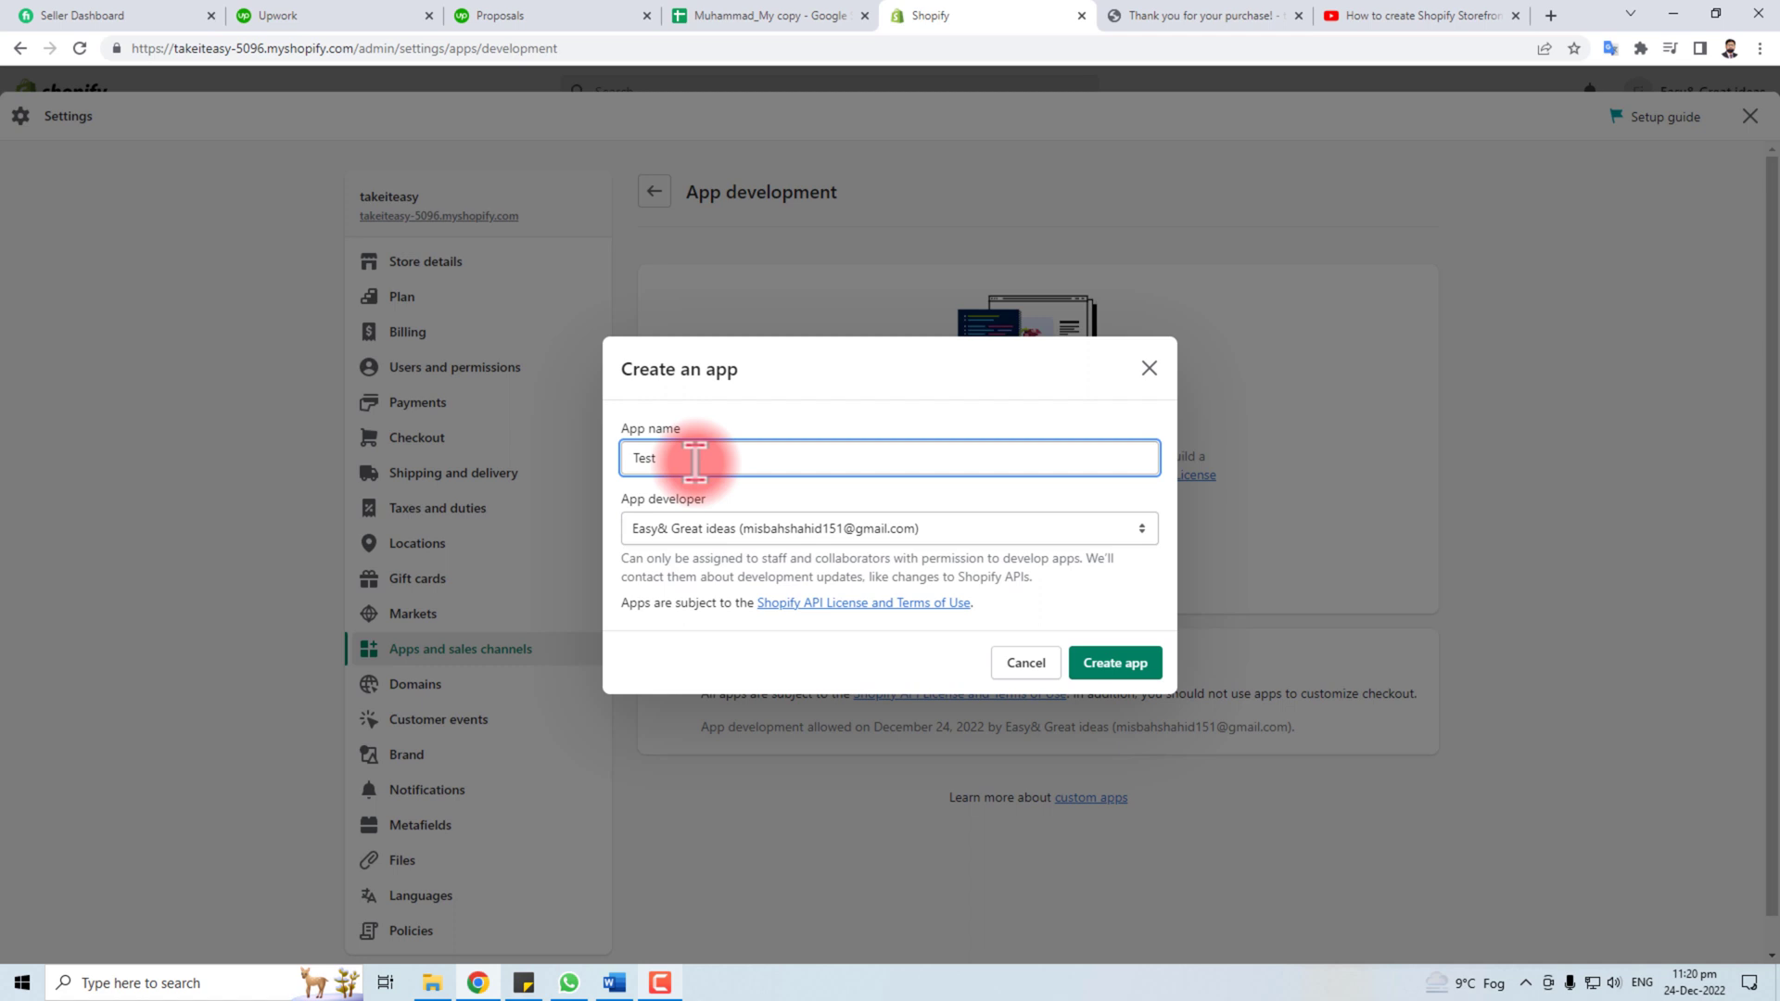
type("App")
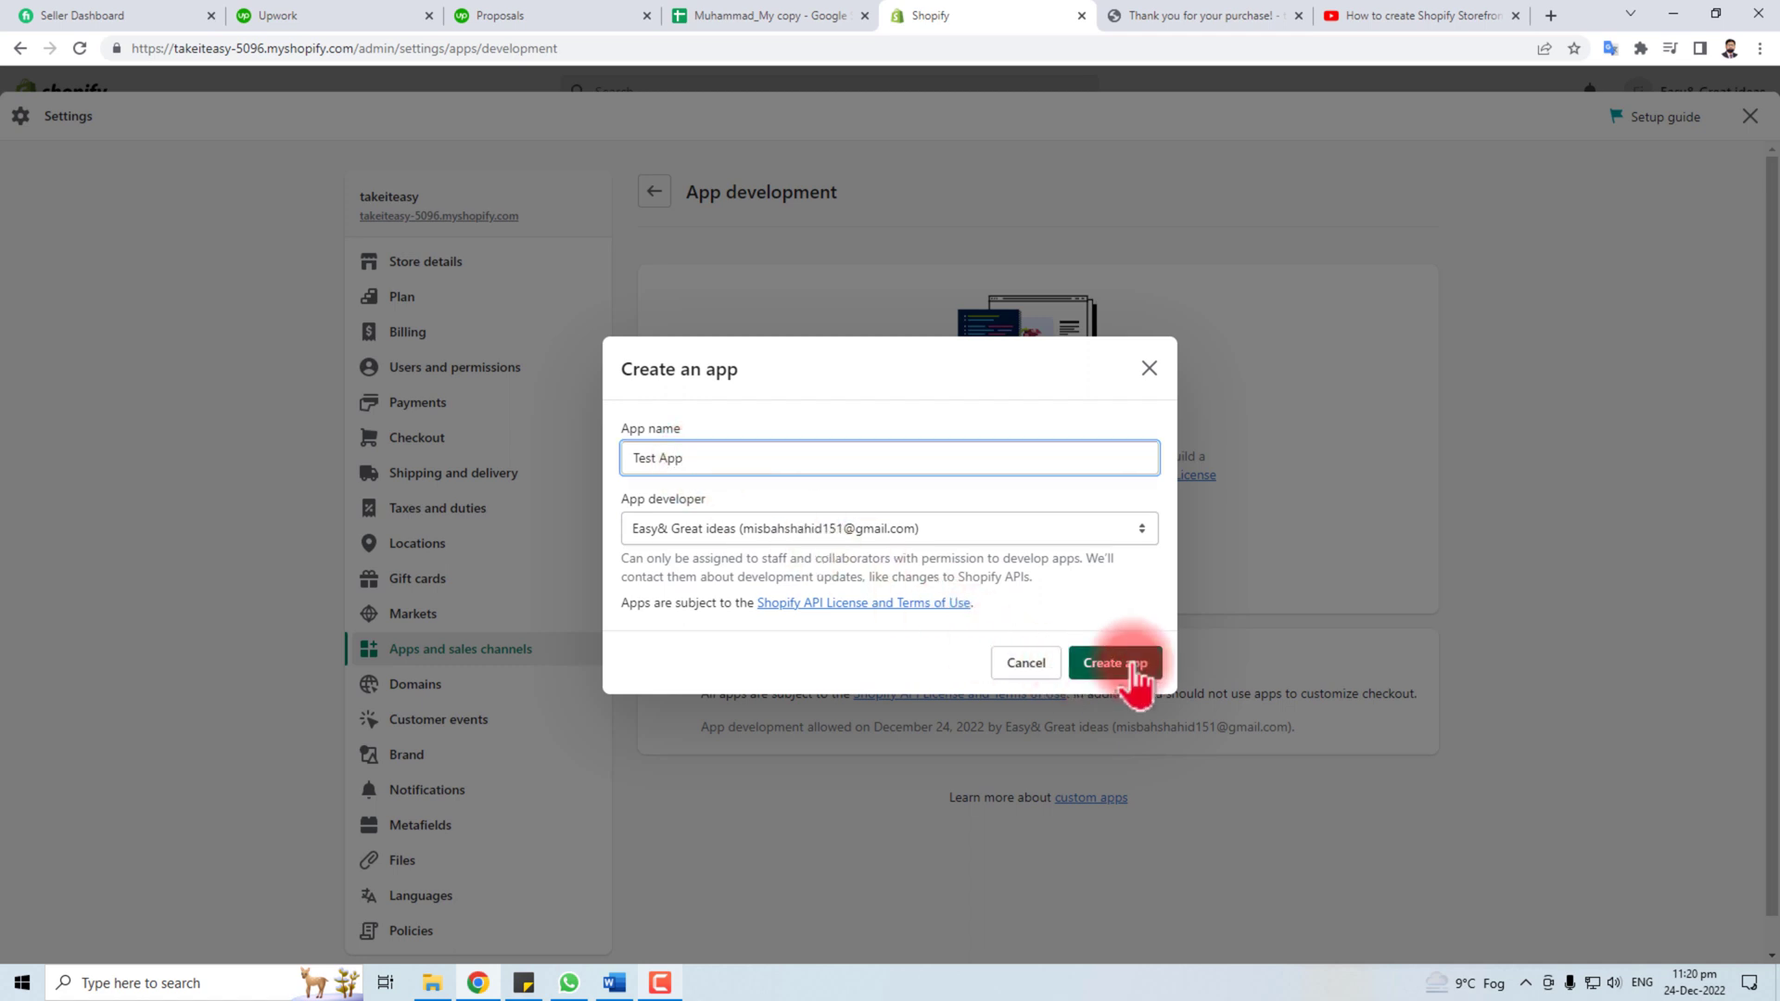
left_click(1114, 662)
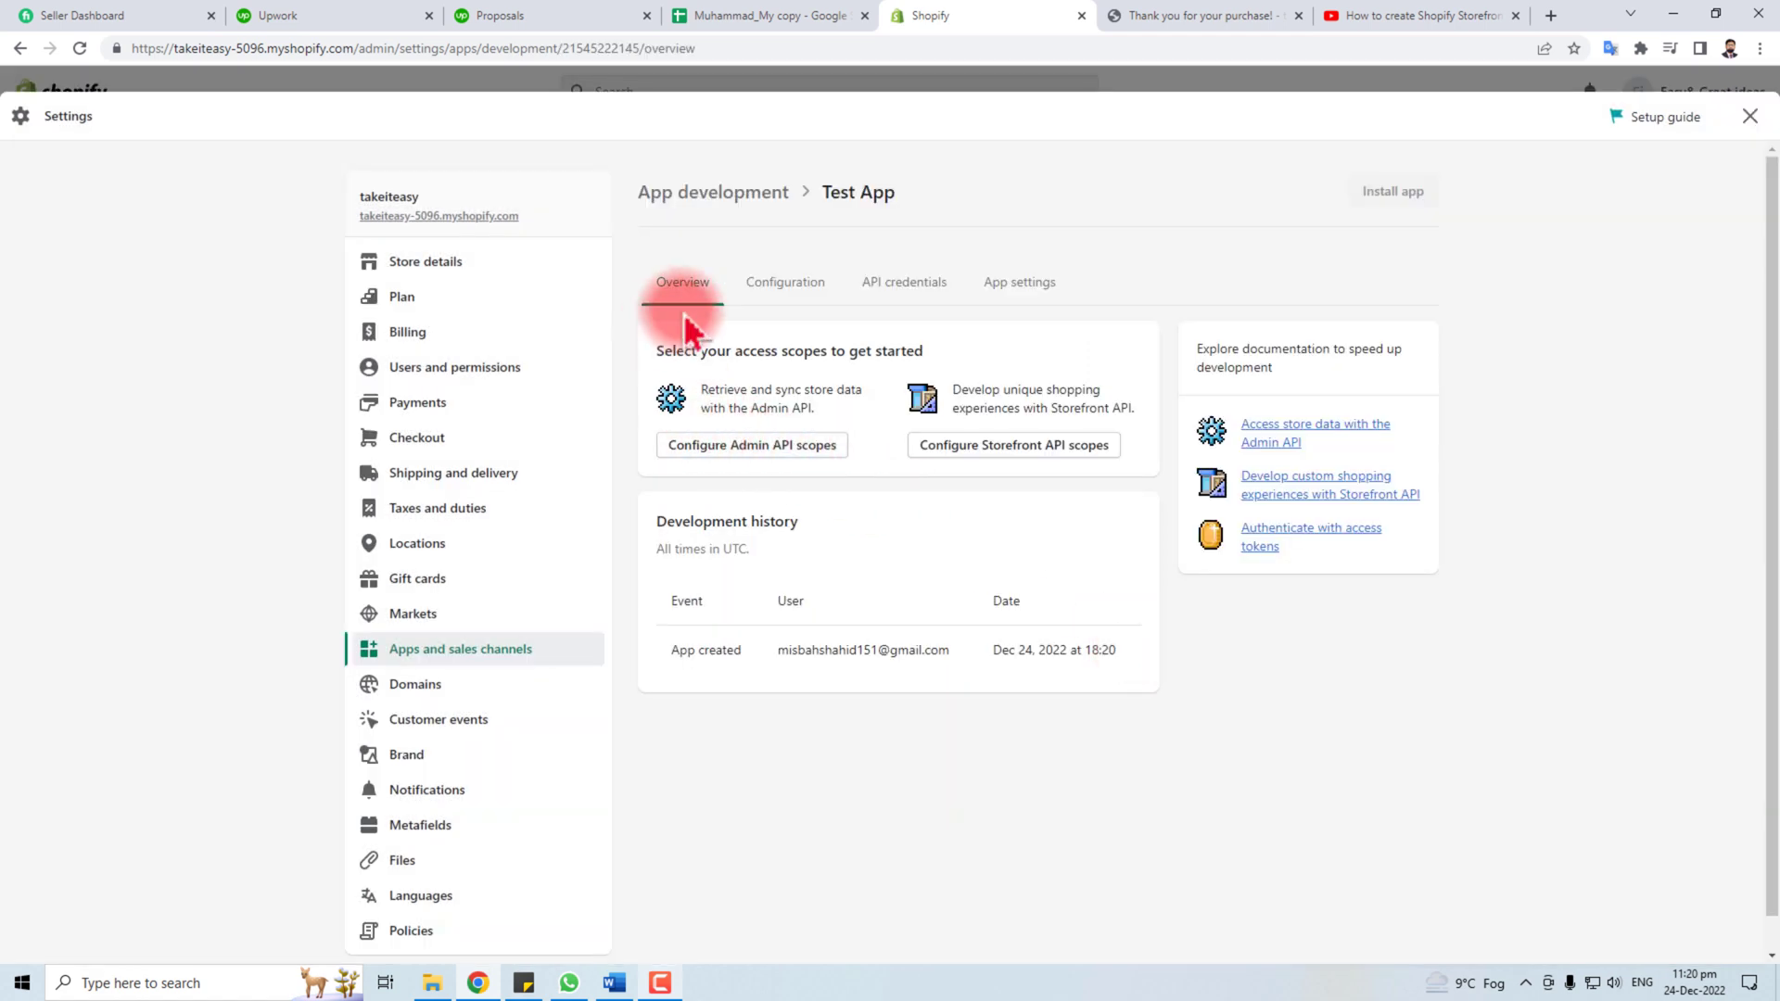
- Show Test App's API key and secret key under Configuration's API credentials
left_click(785, 282)
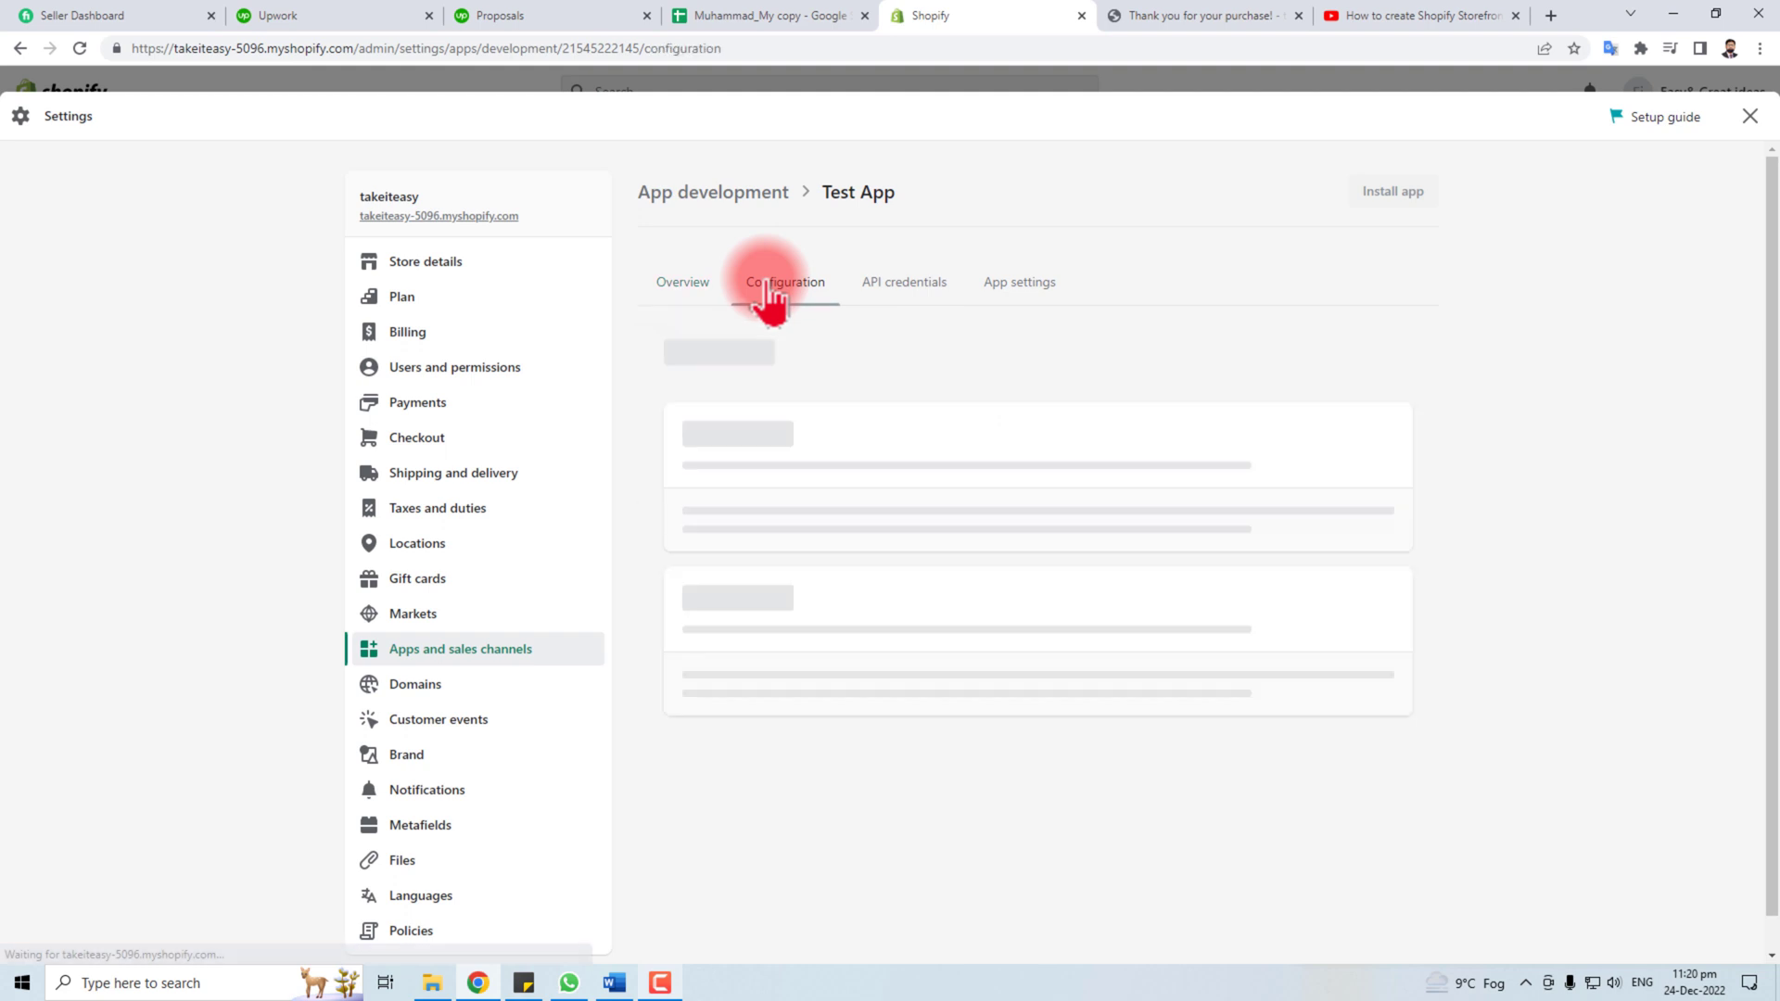
left_click(903, 282)
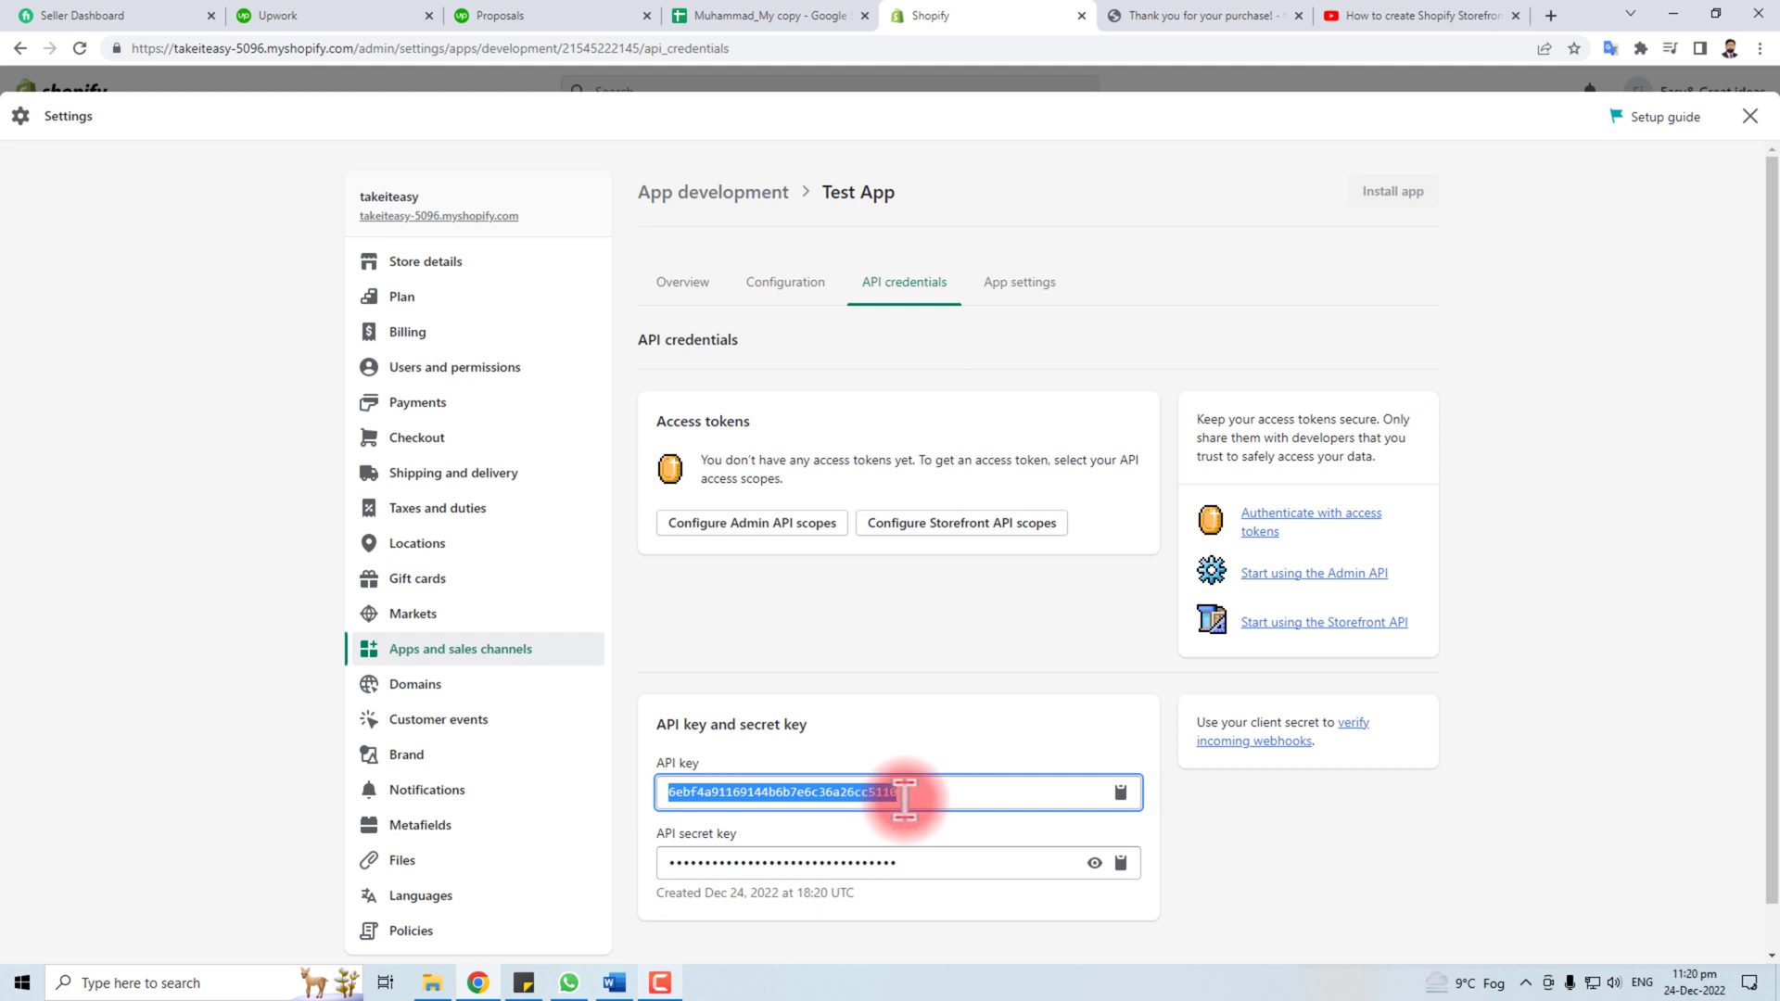
left_click(674, 888)
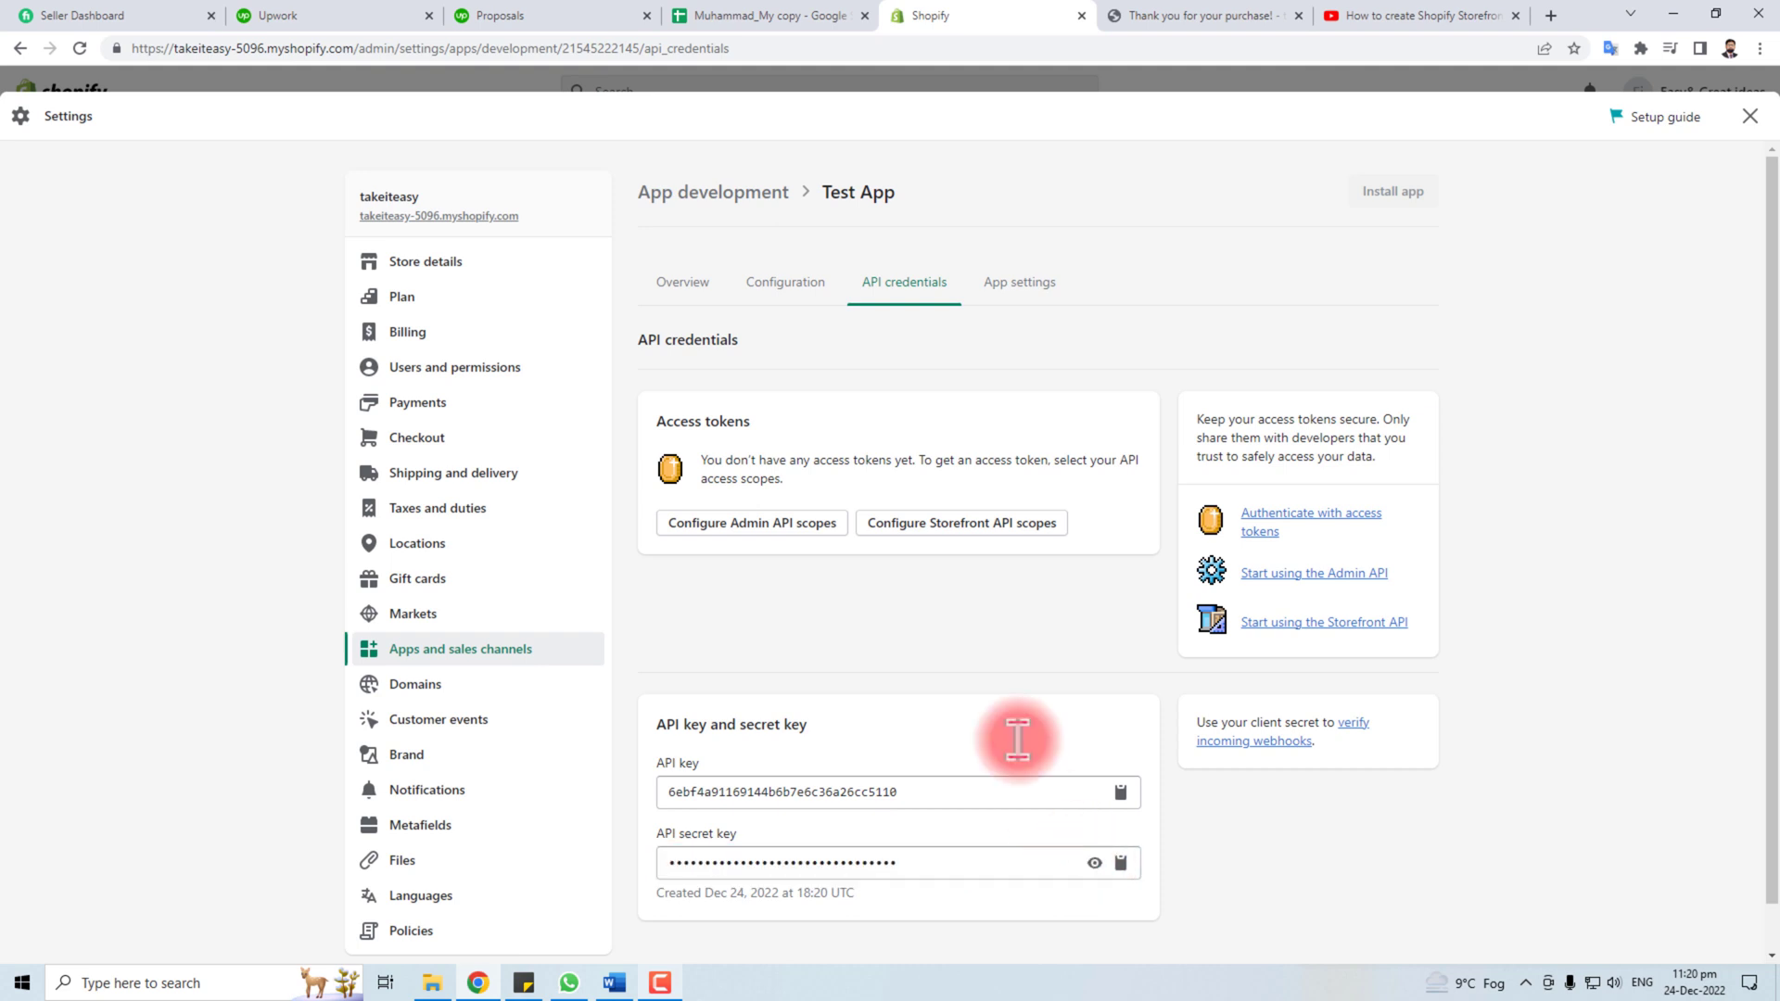
mouse_move(941, 626)
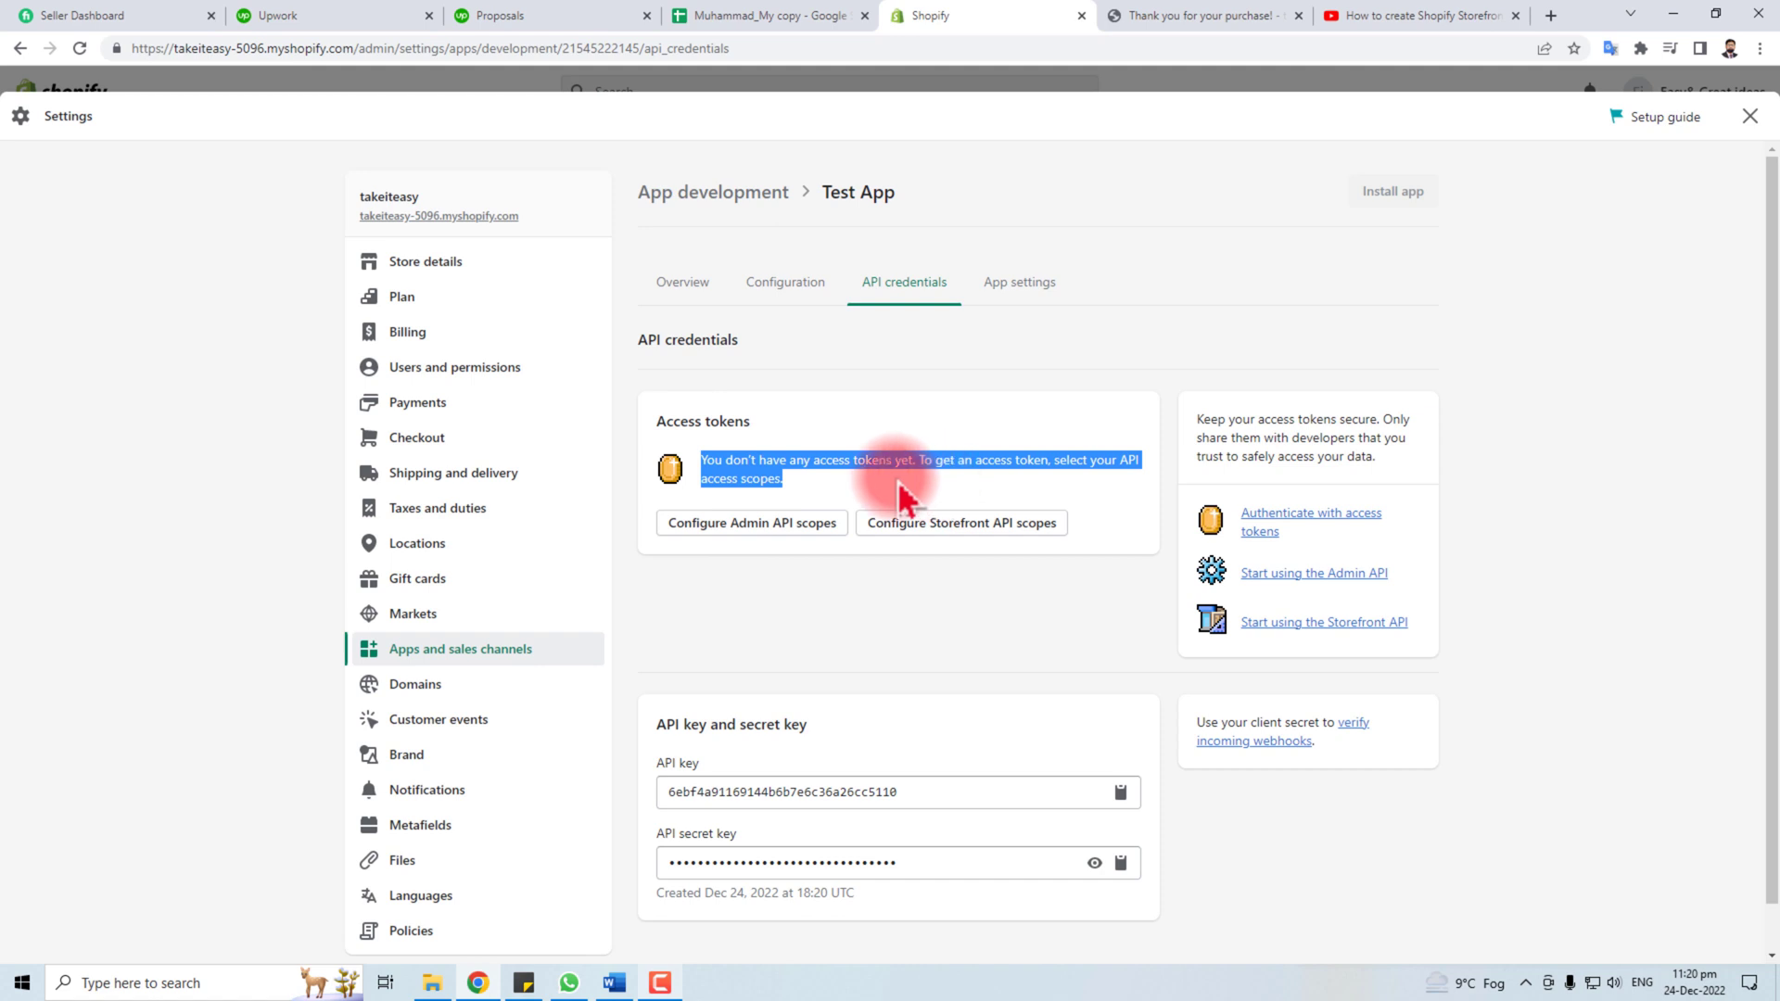
mouse_move(831, 510)
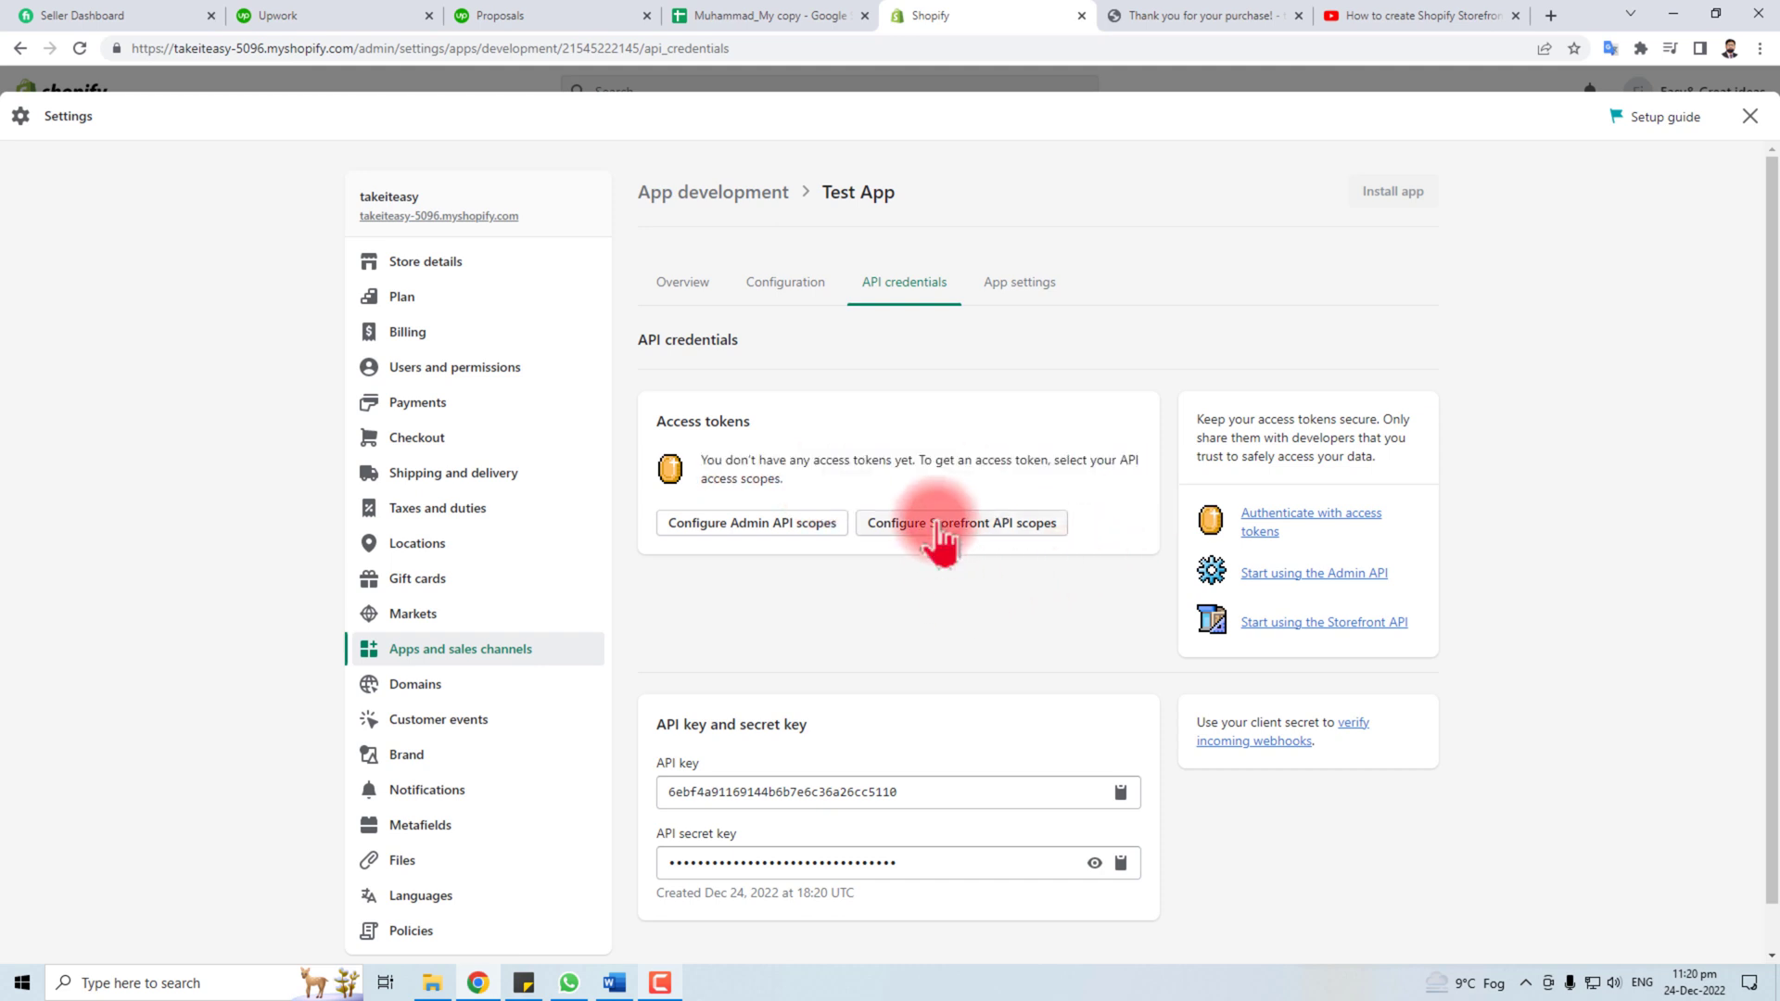
mouse_move(957, 535)
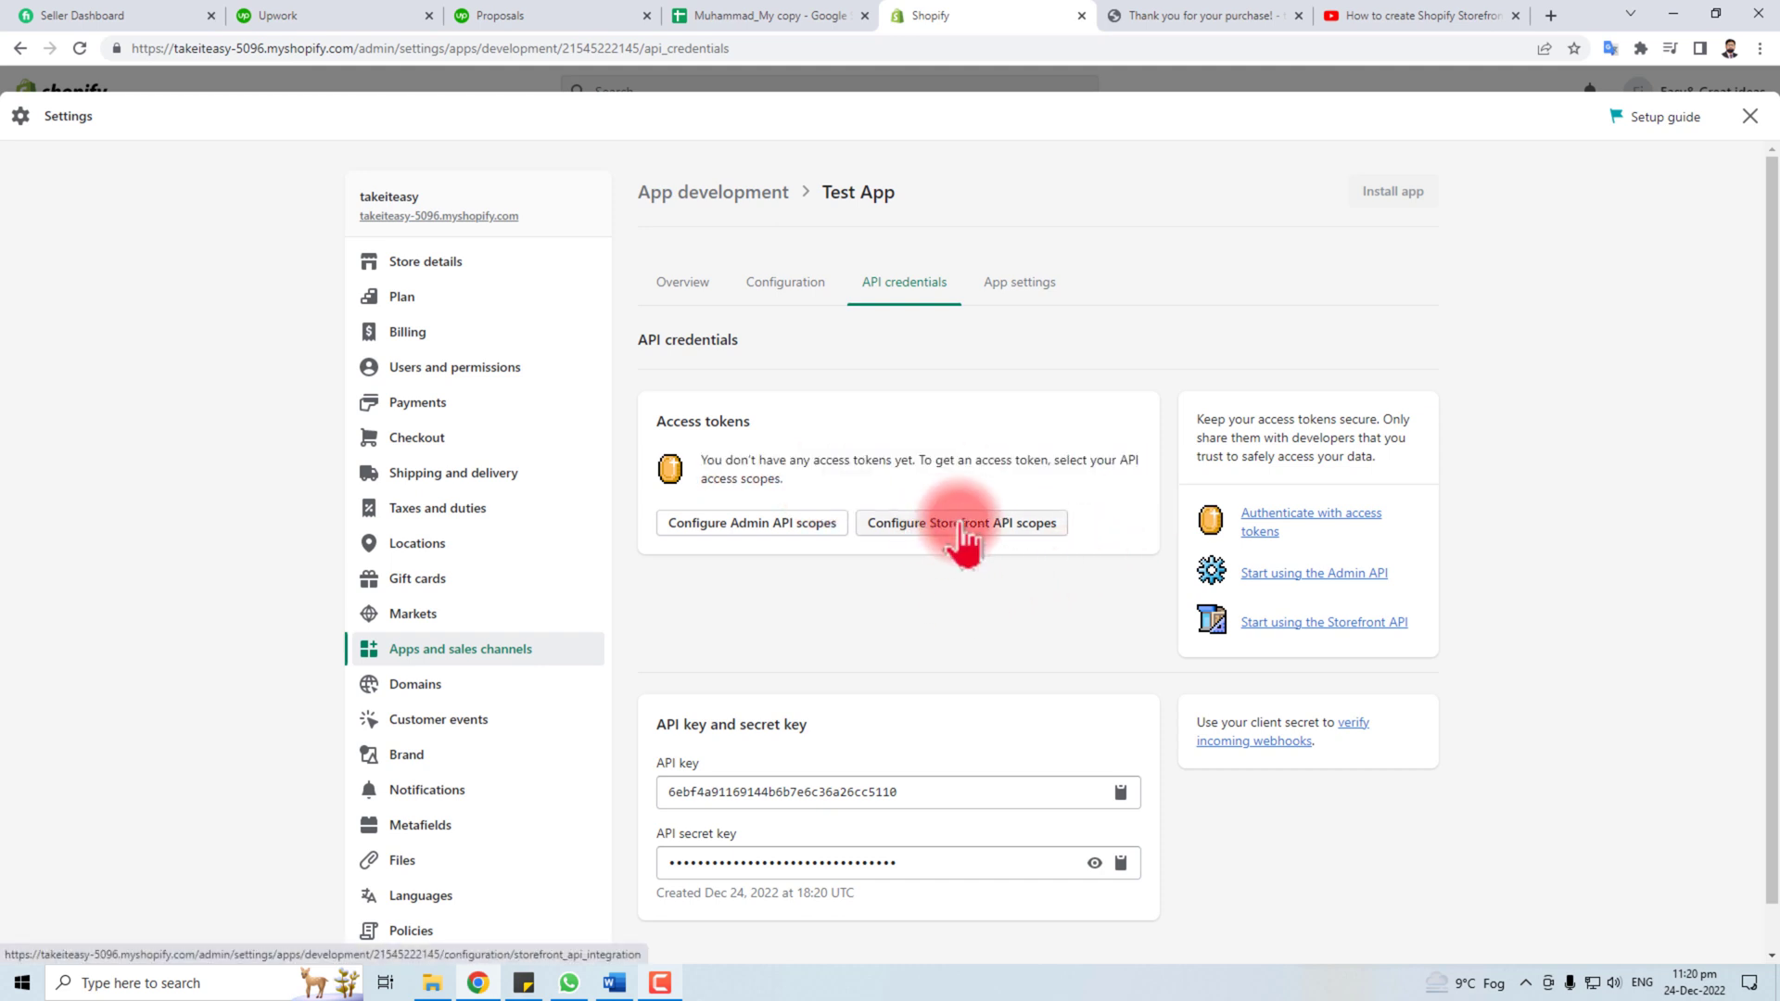
- Grant and save Storefront API unauthenticated scopes for content, customers and product listings
left_click(961, 522)
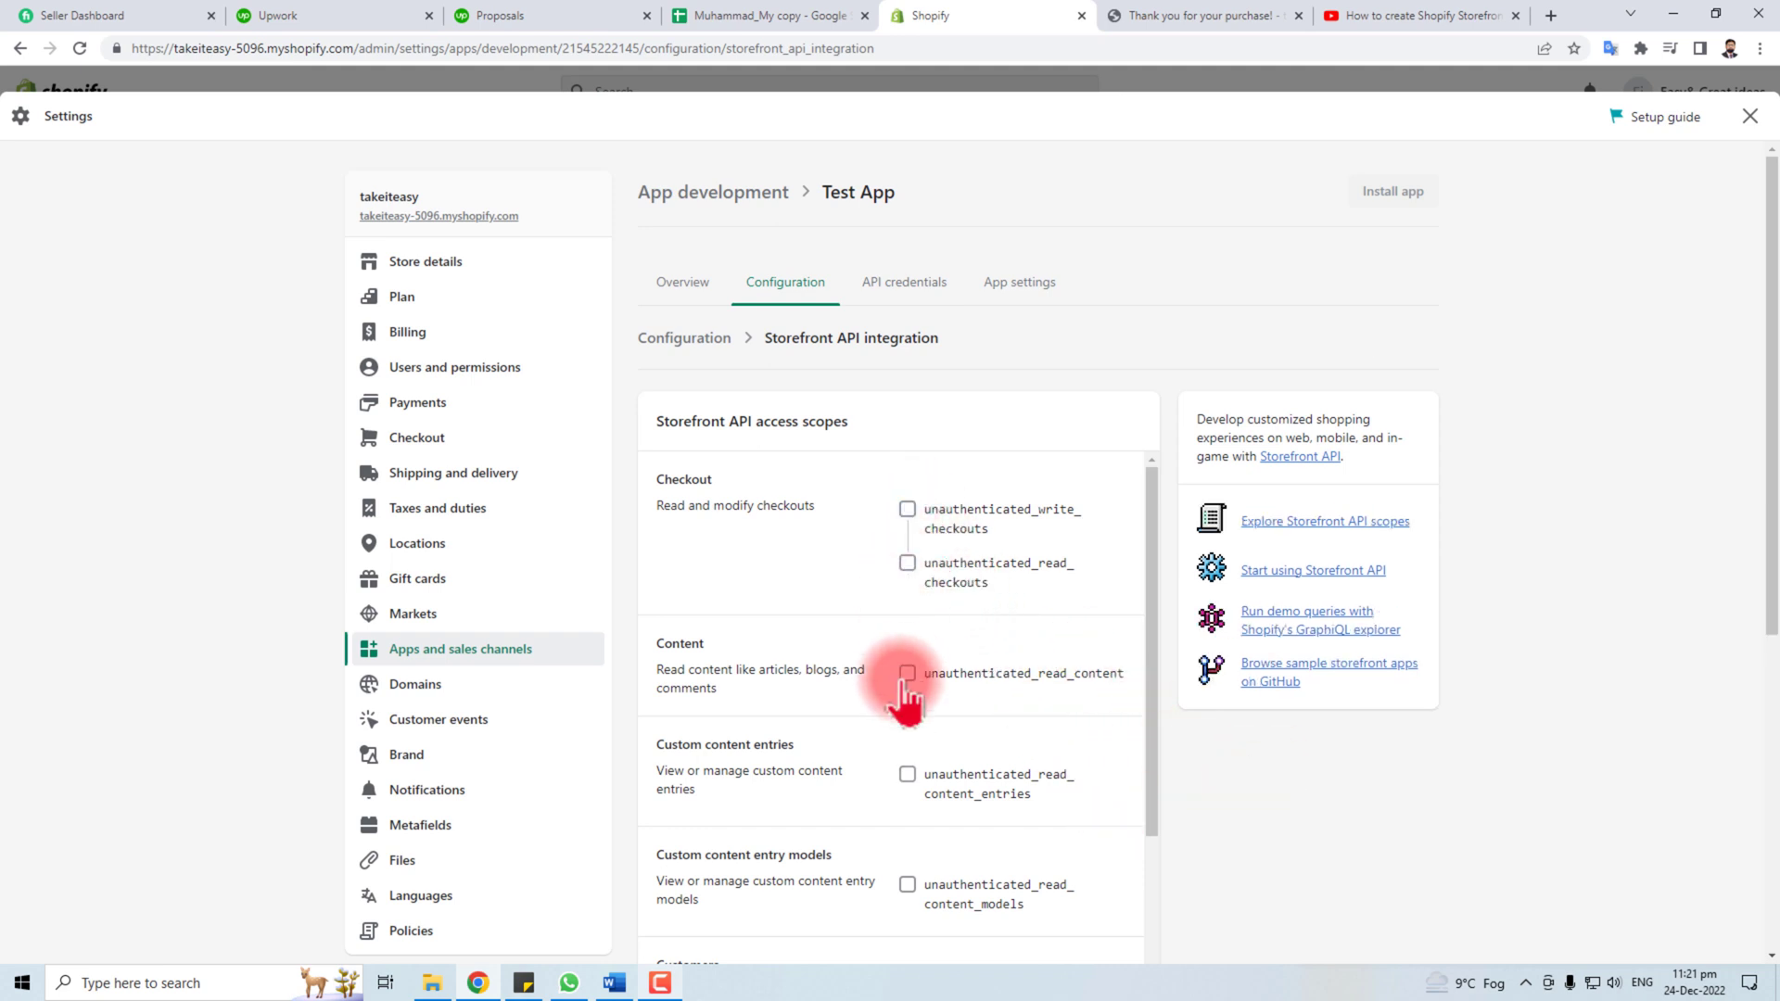
left_click(907, 673)
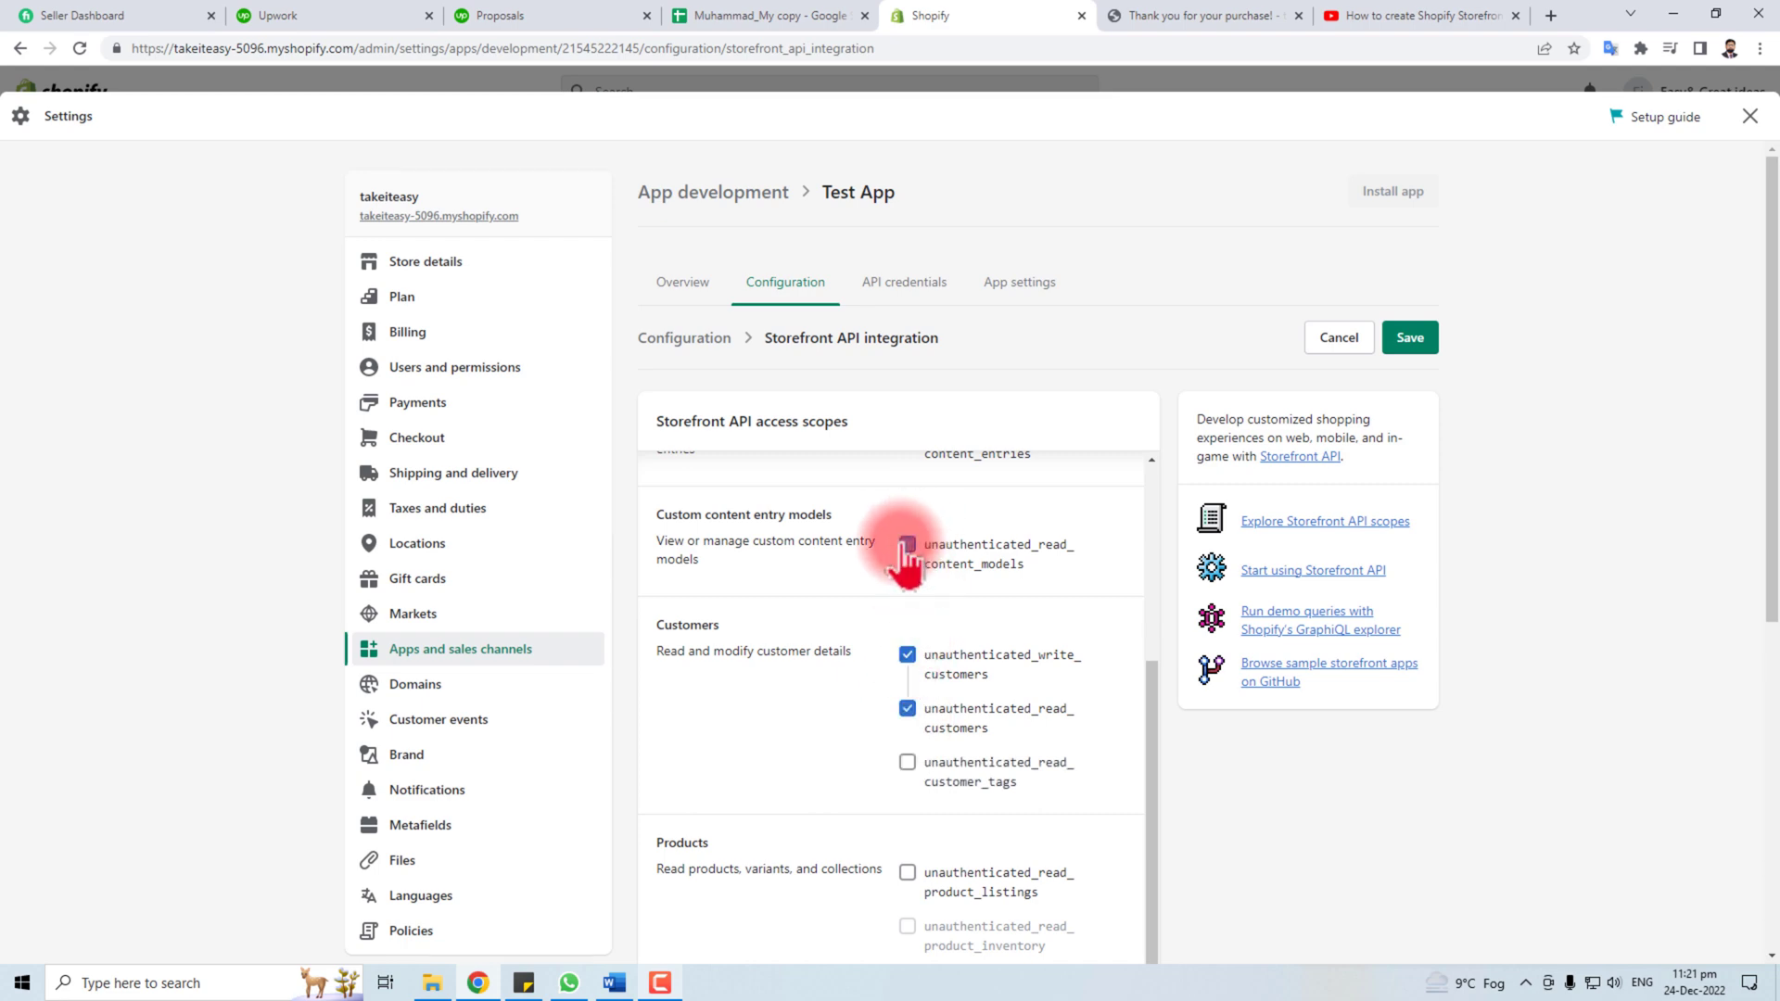
scroll("down", 3)
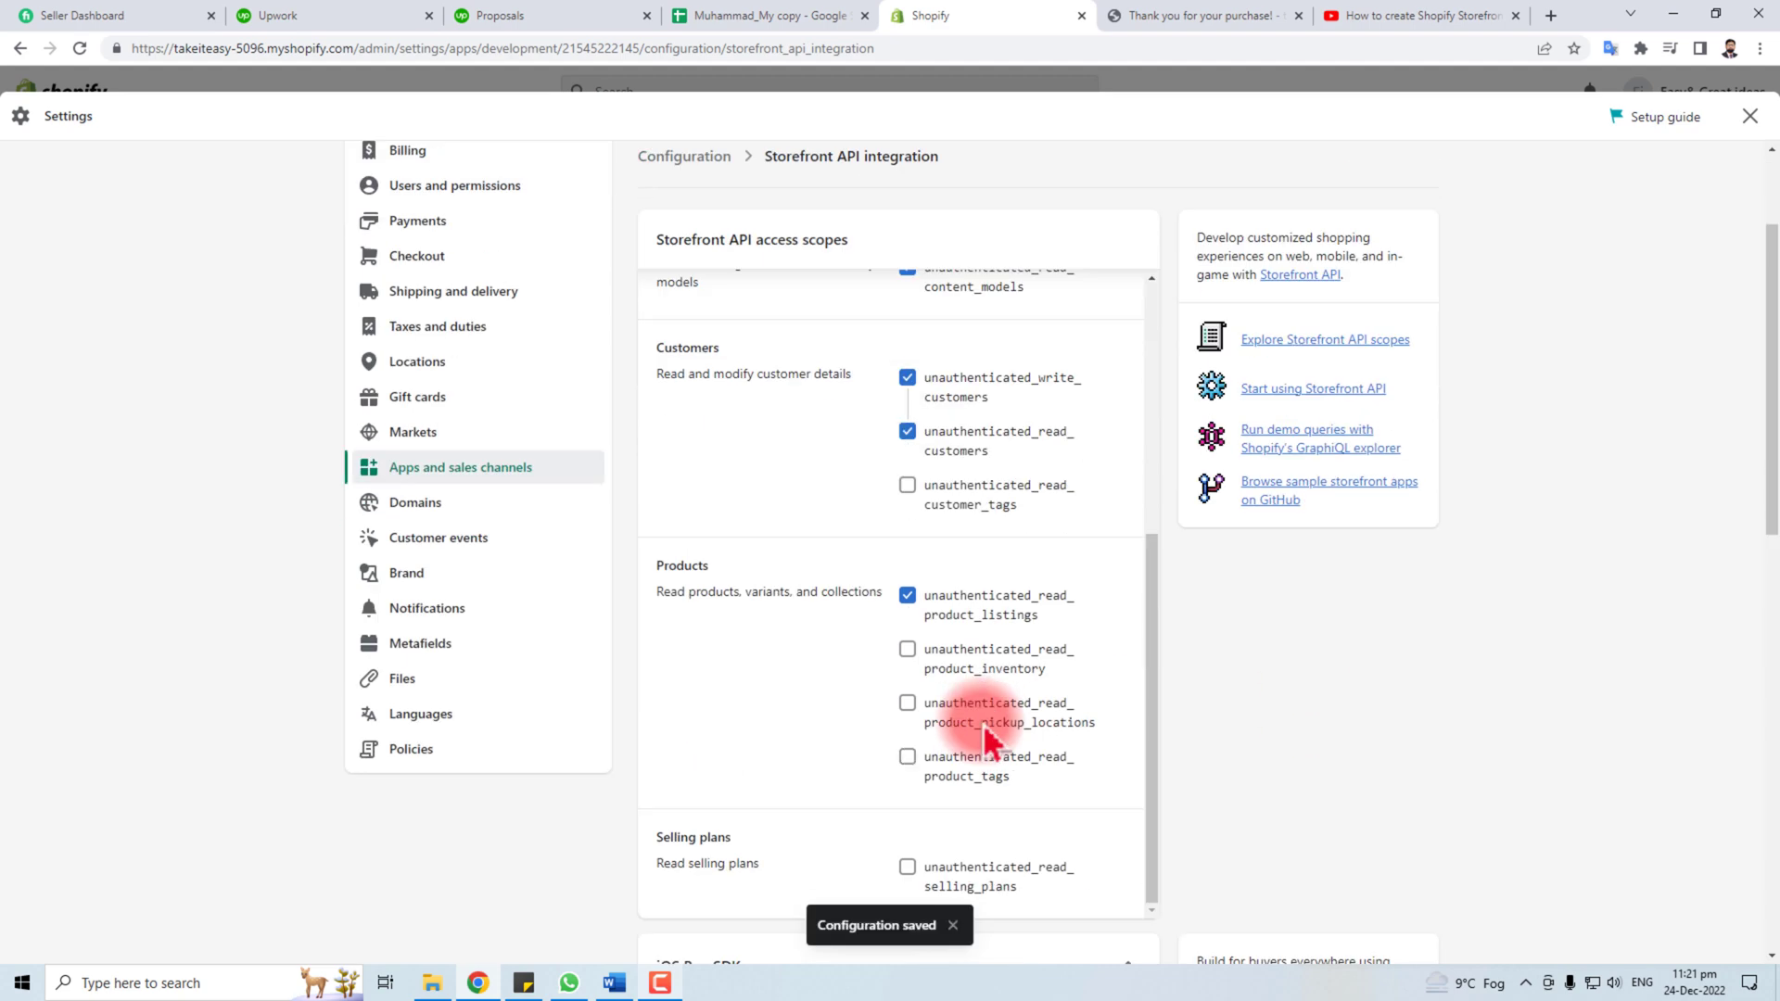
left_click(903, 283)
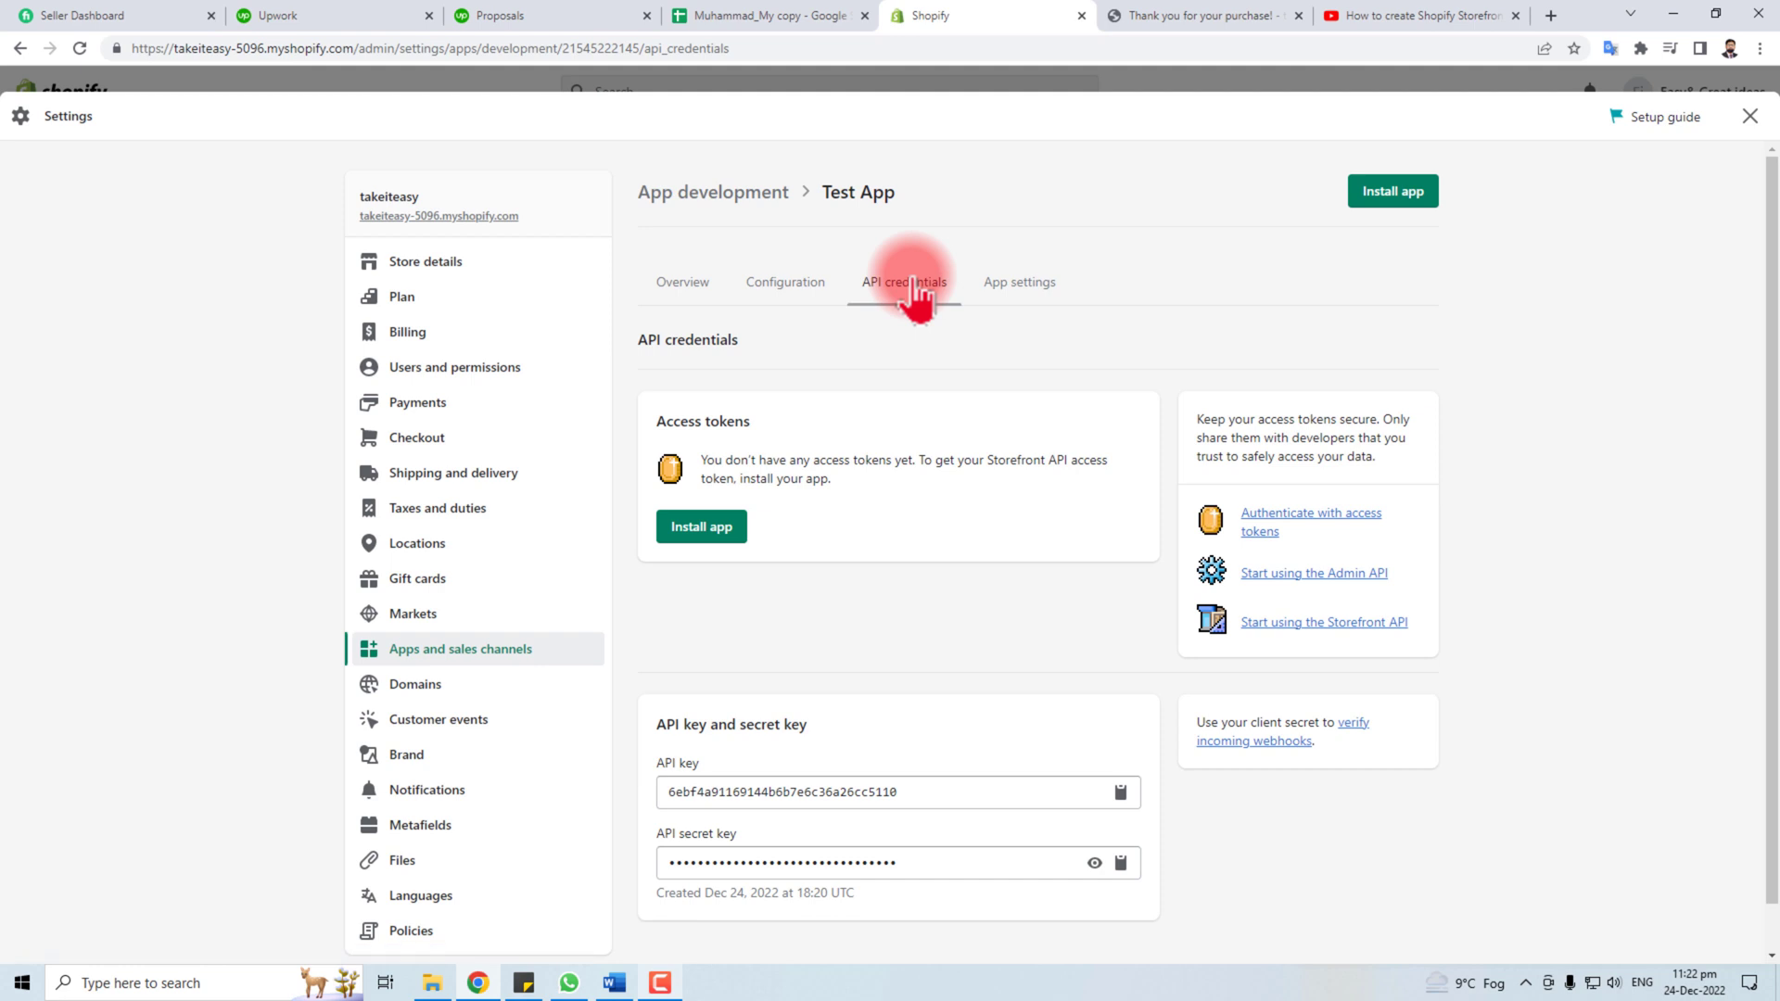
left_click(904, 281)
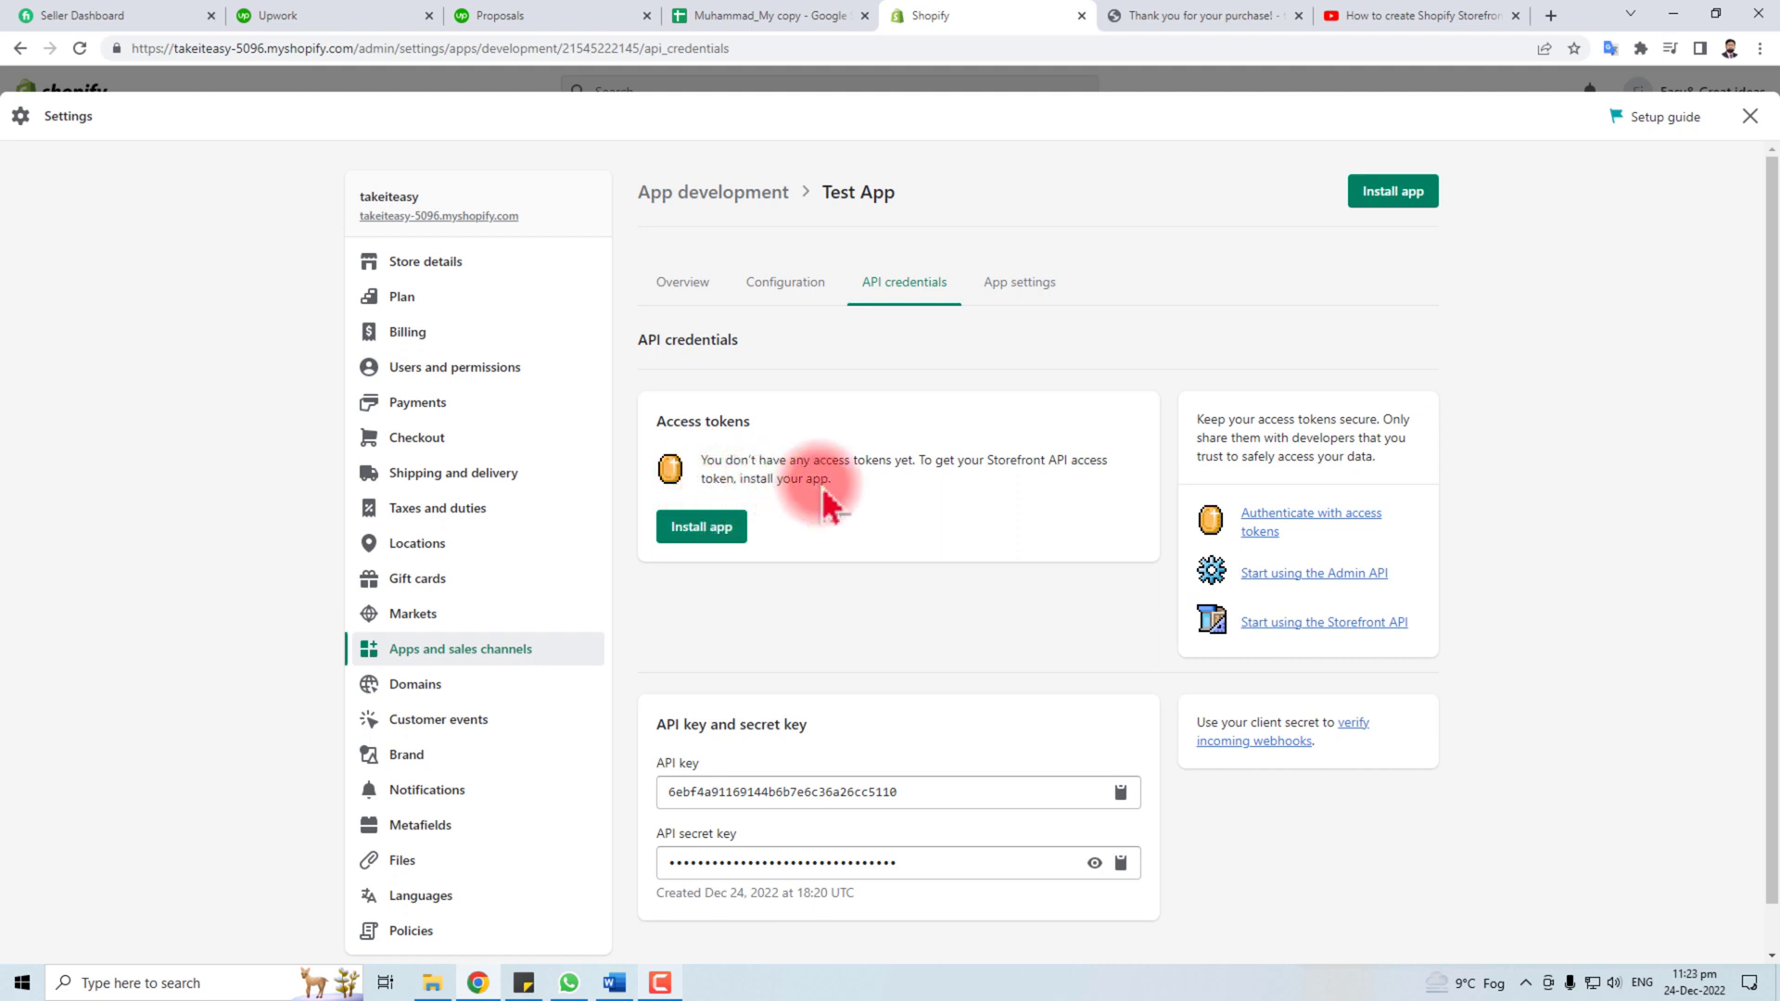
- Install Test App on the takeiteasy store and confirm the installation
left_click(700, 526)
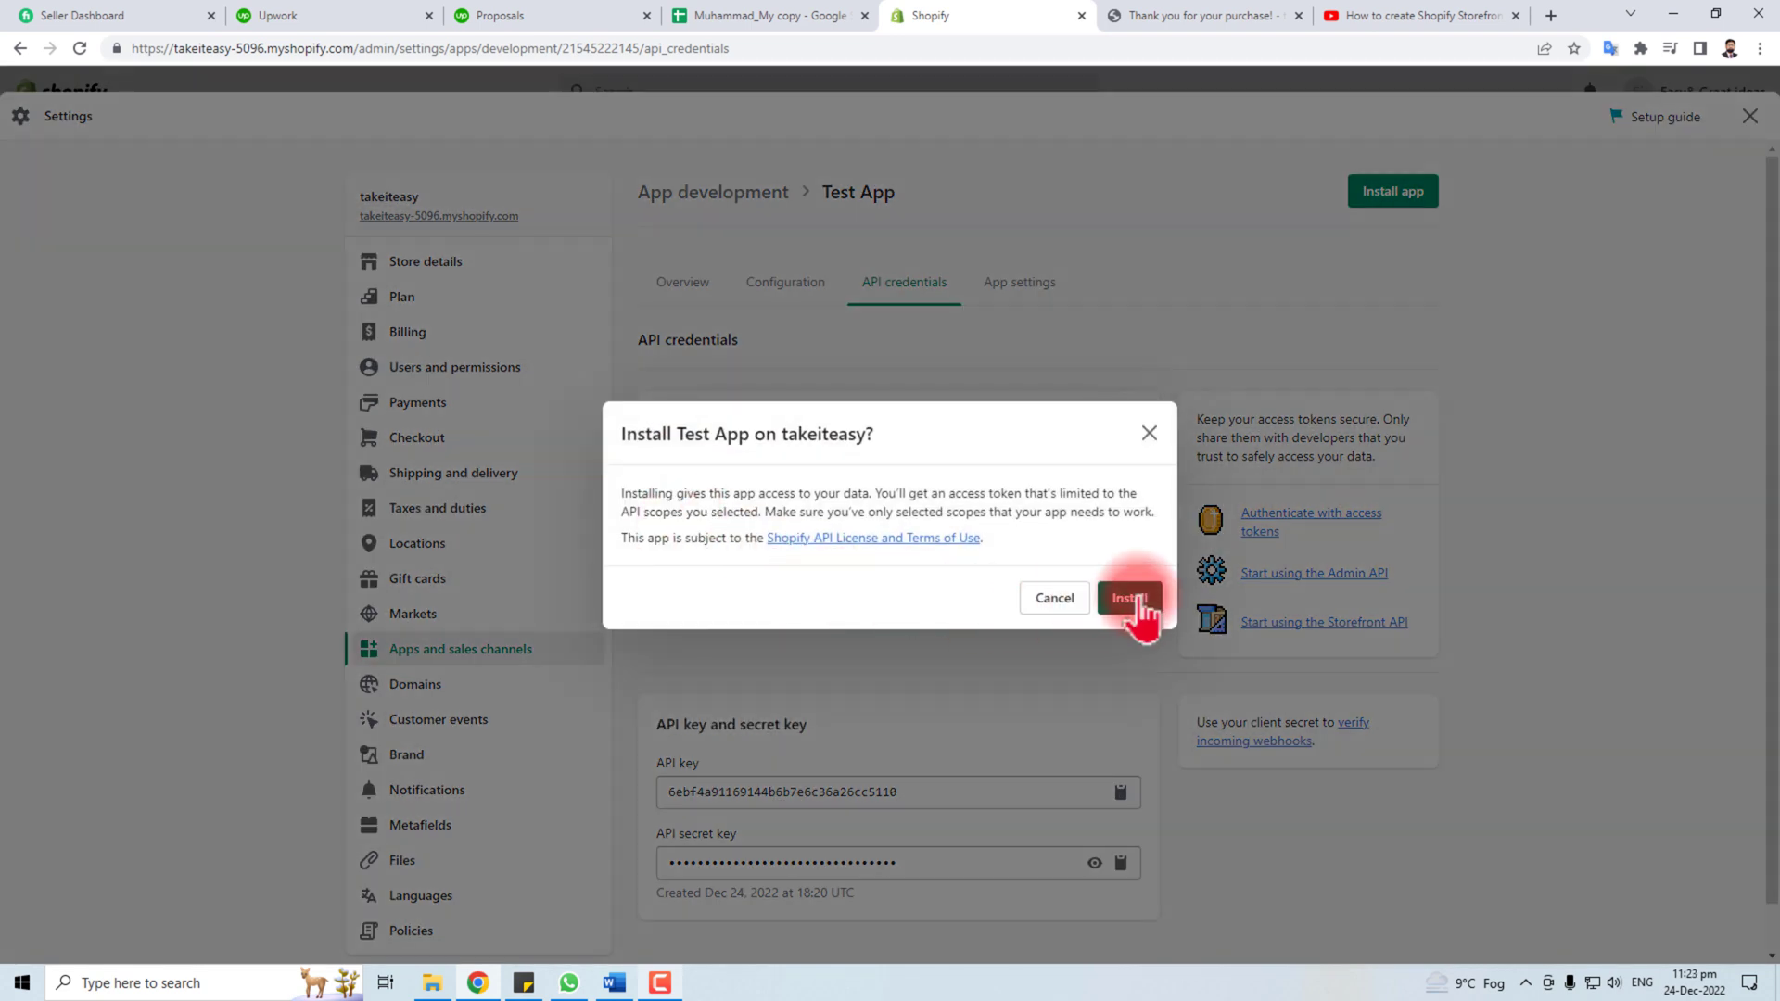
left_click(1129, 597)
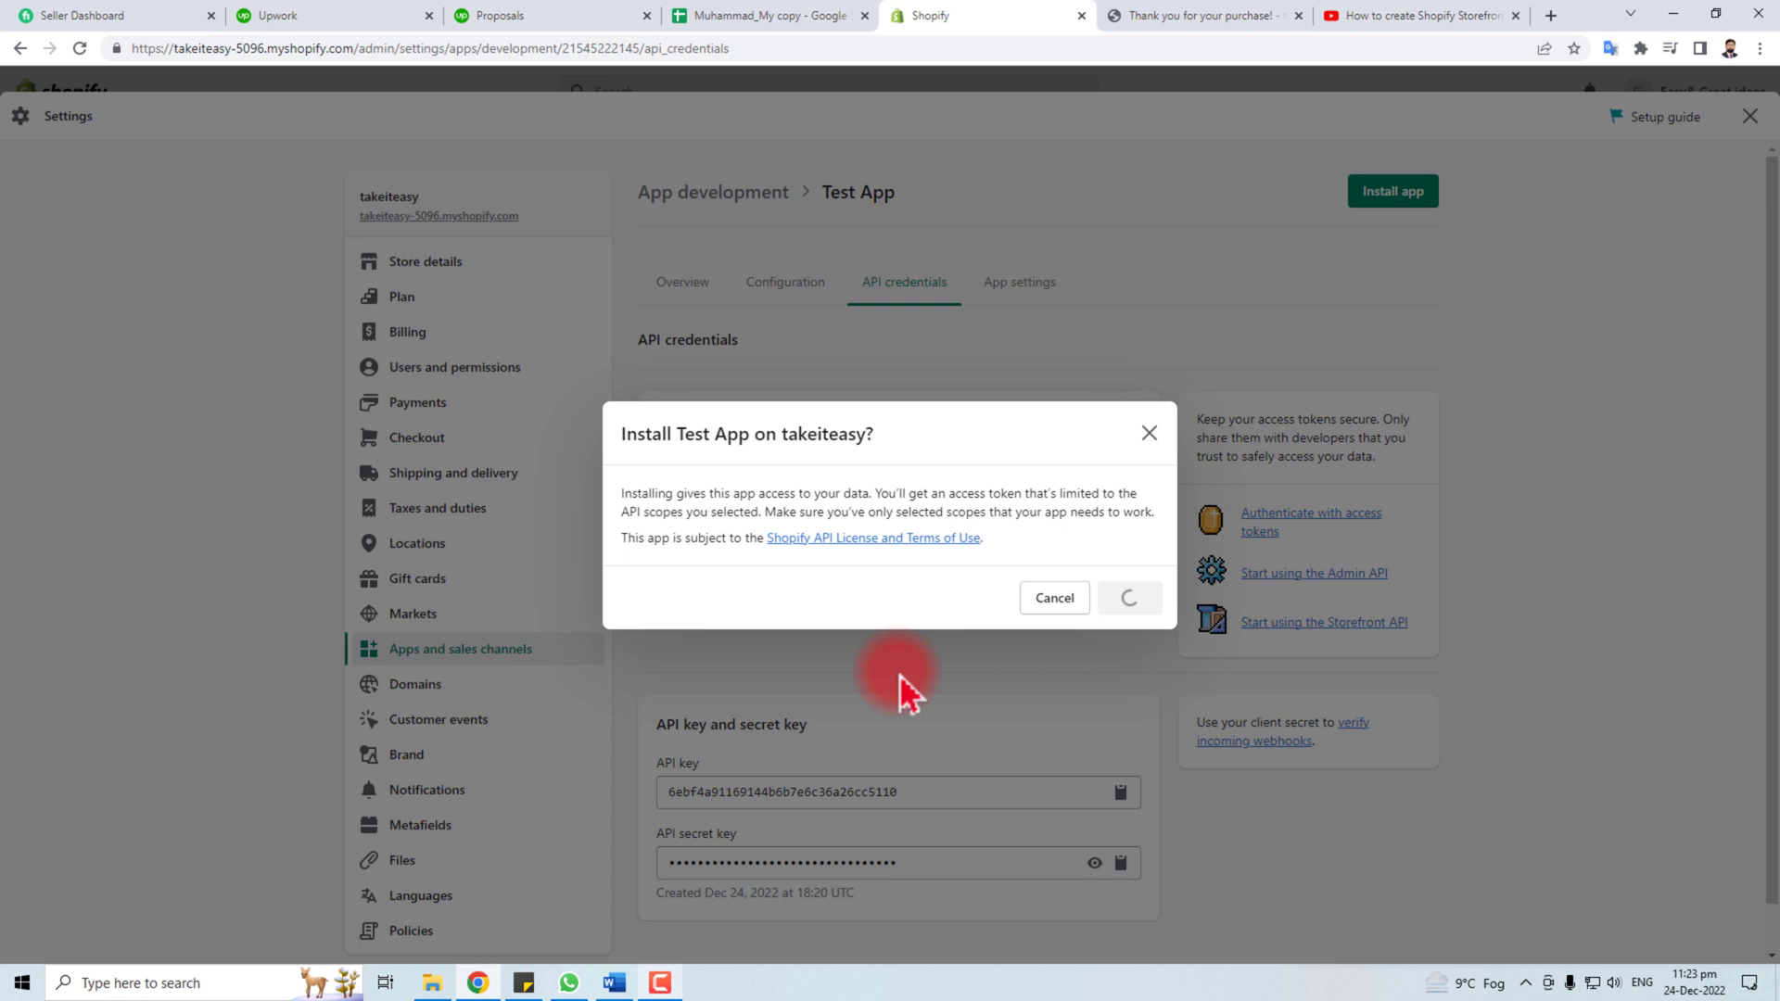
left_click(1129, 598)
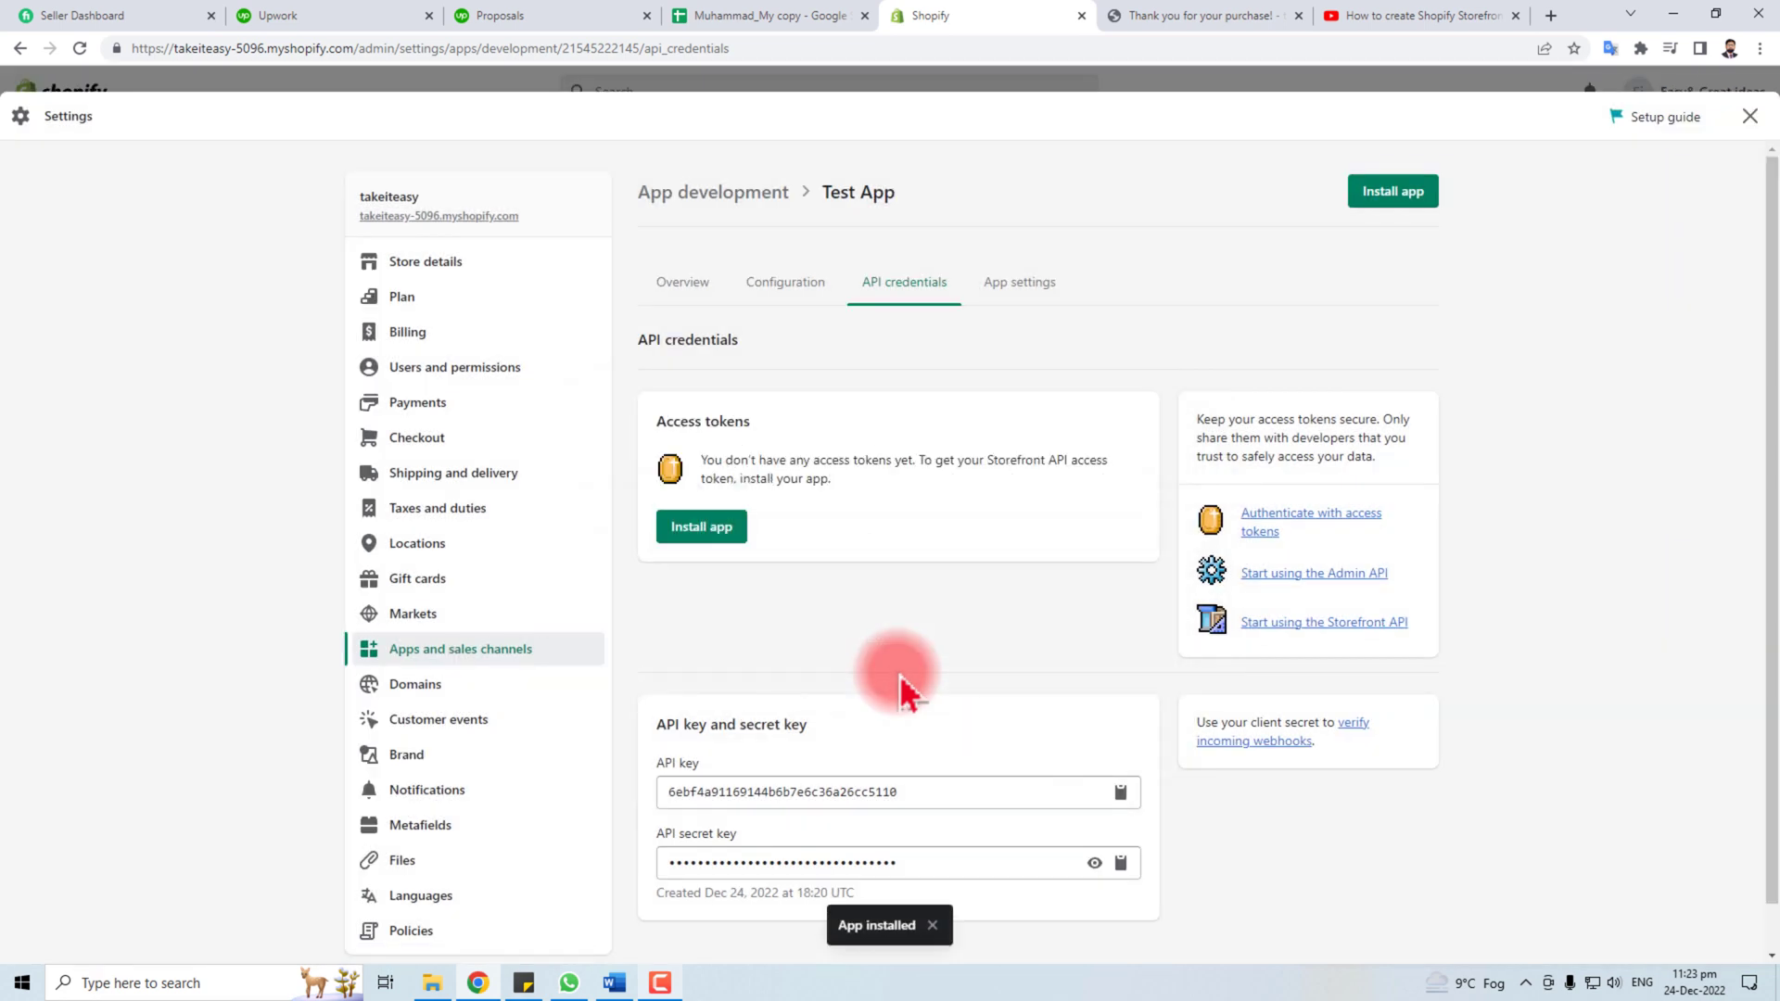